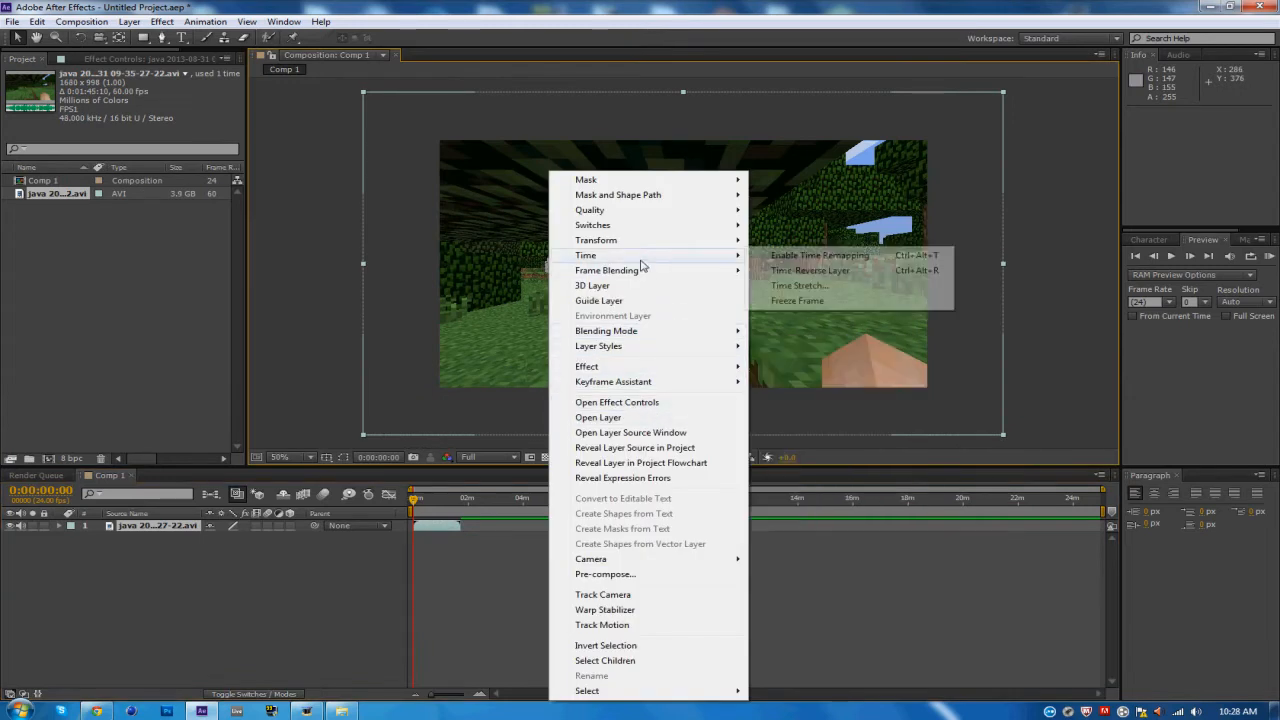
Step the current-time indicator to the clip's final frame at 0:01:45:04 to end the work area
click(848, 416)
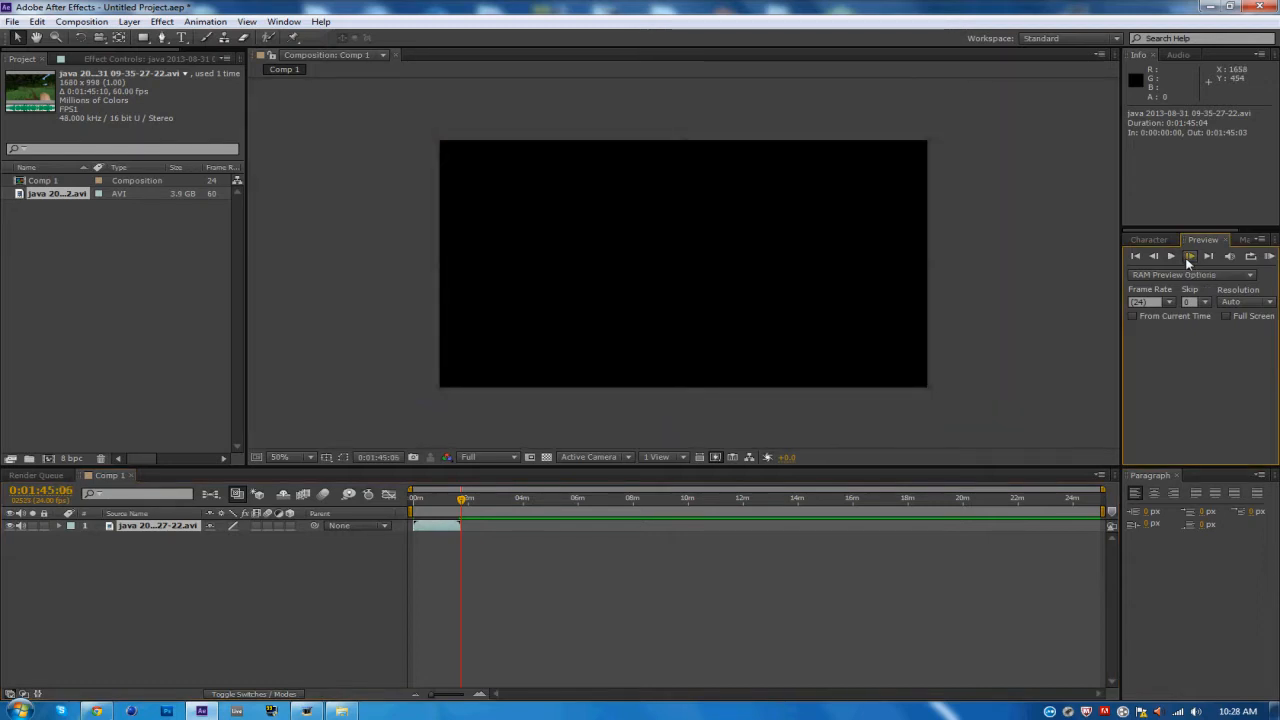
click(1153, 257)
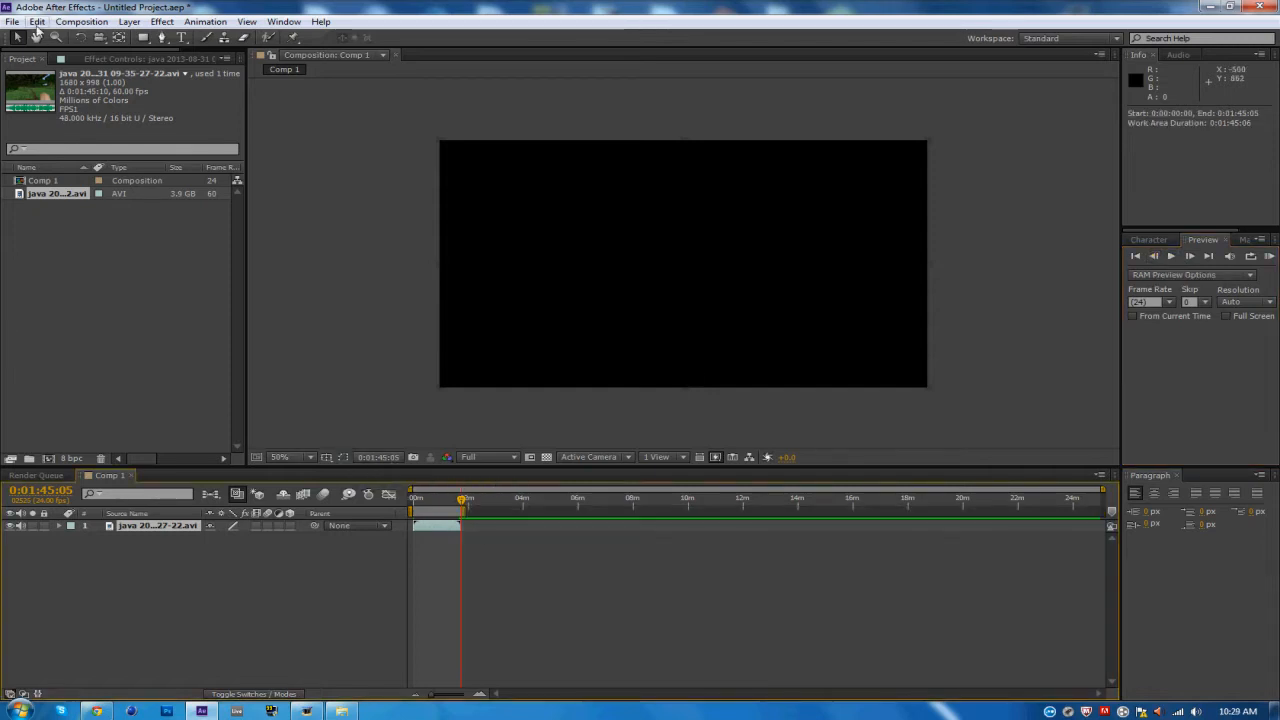
mouse_move(785, 528)
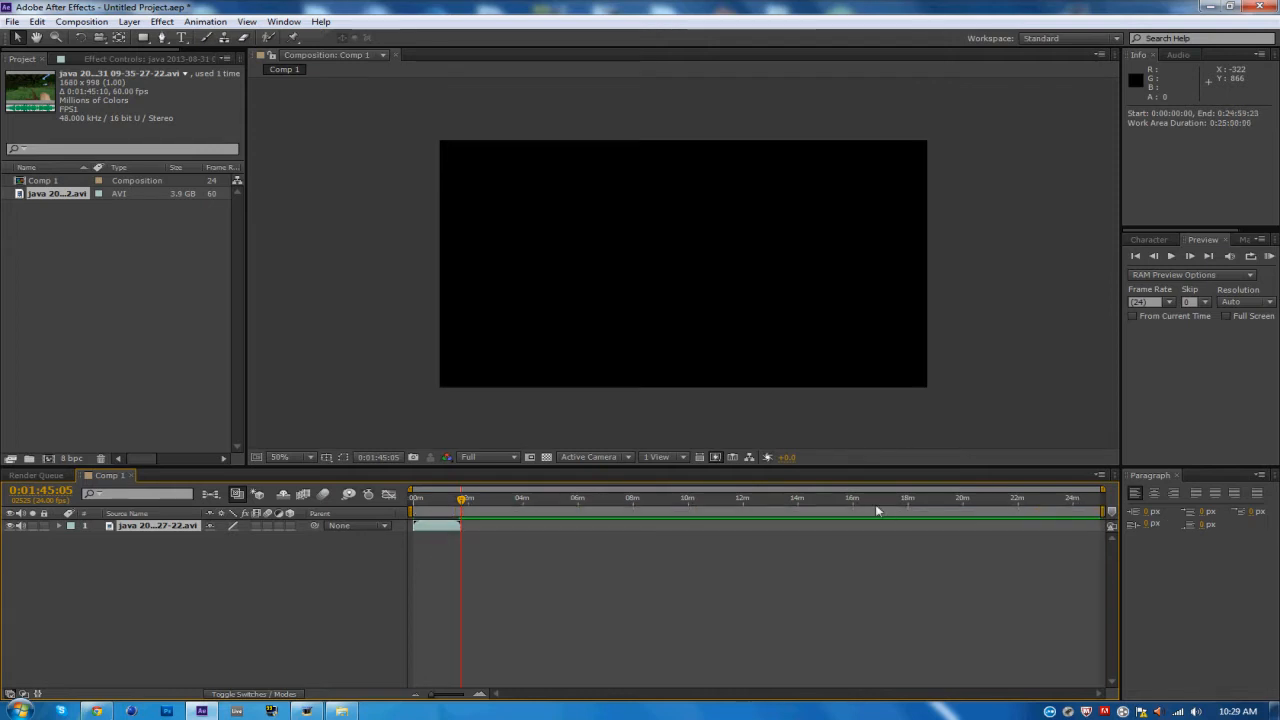
mouse_move(1082, 522)
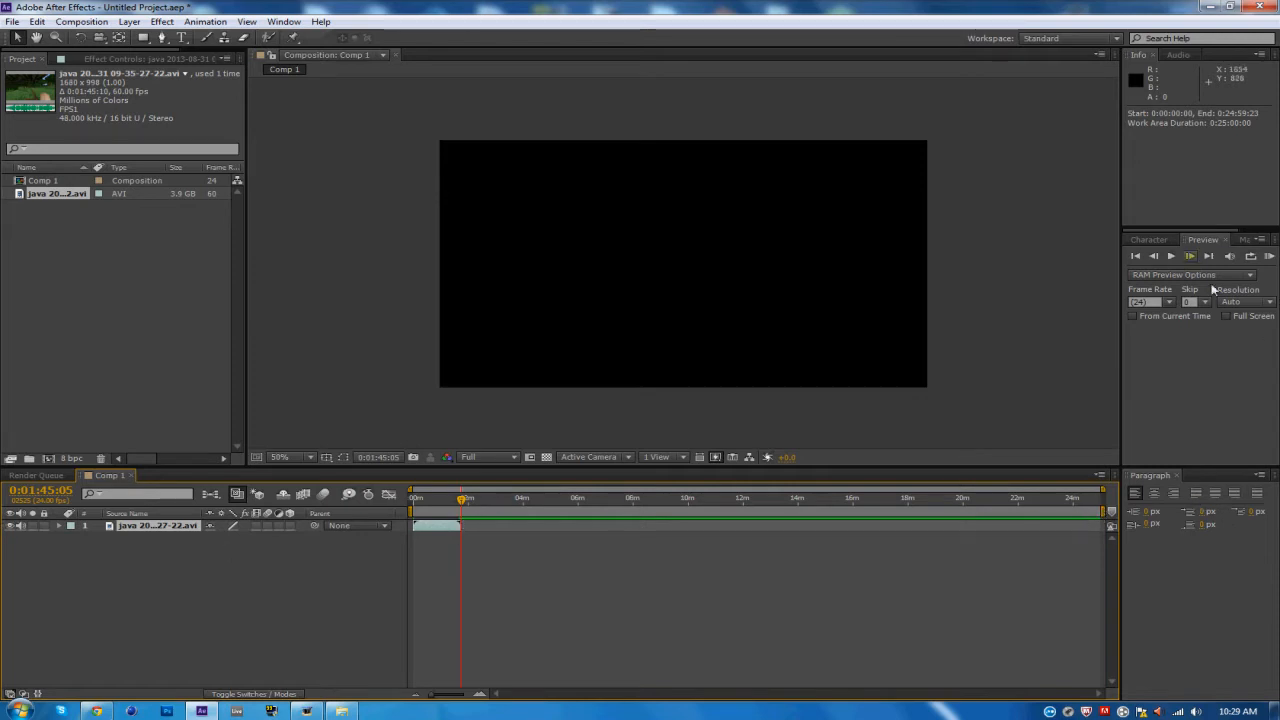
click(1152, 256)
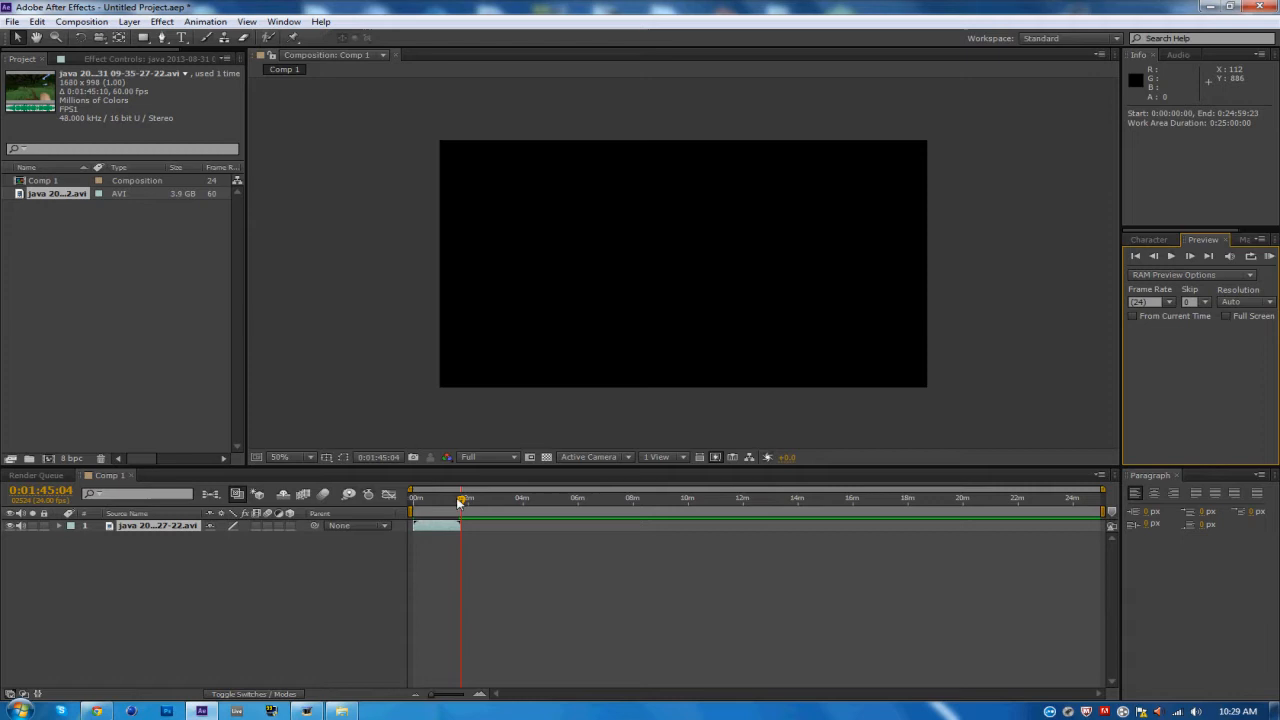
mouse_move(460, 504)
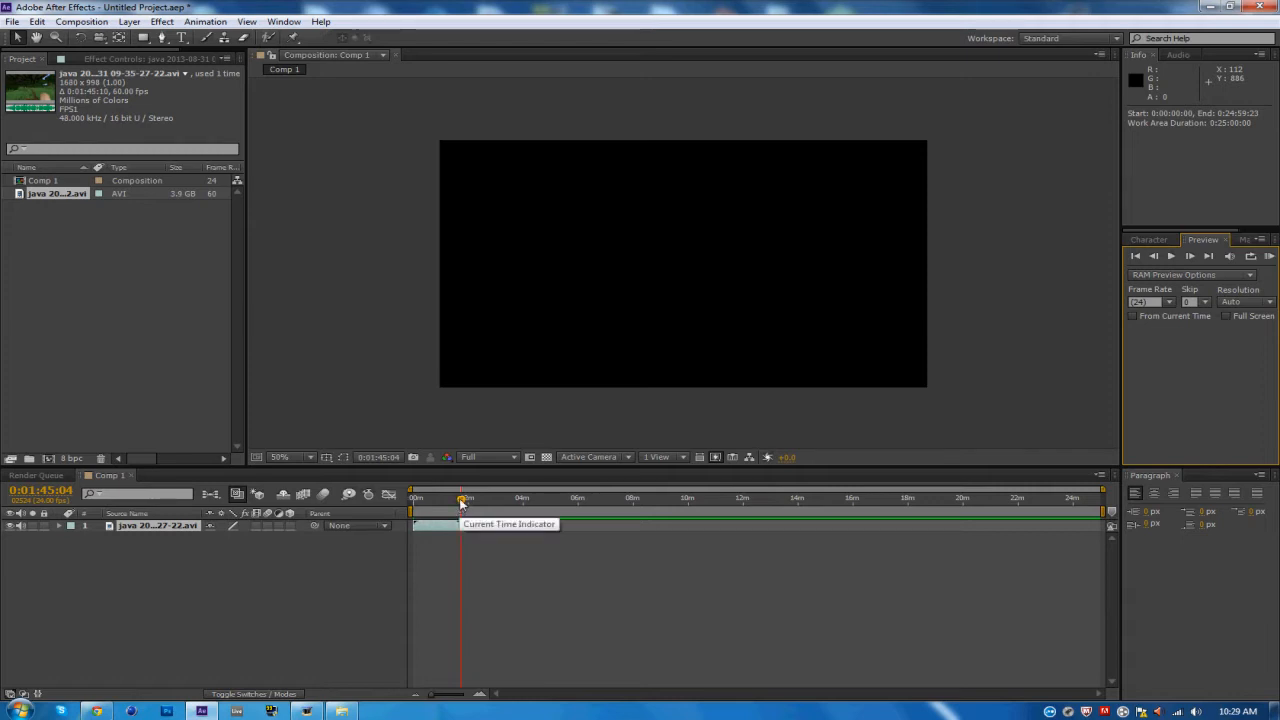
mouse_move(957, 561)
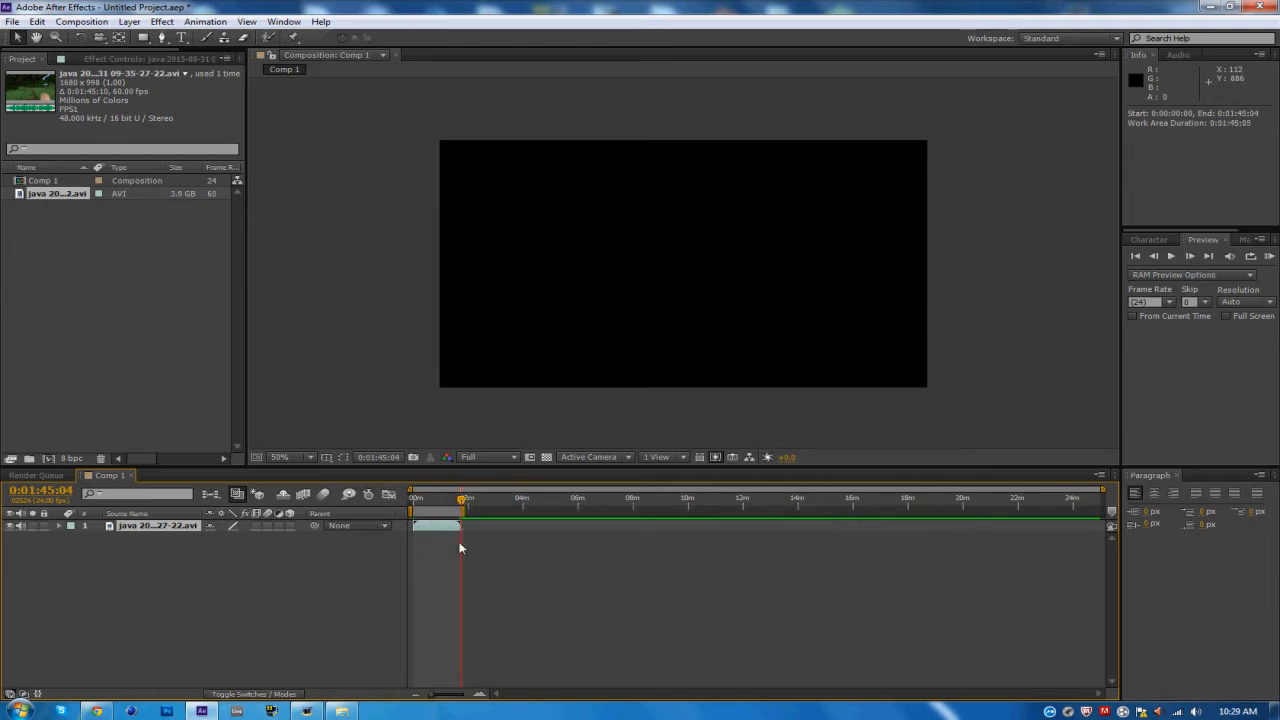
mouse_move(529, 546)
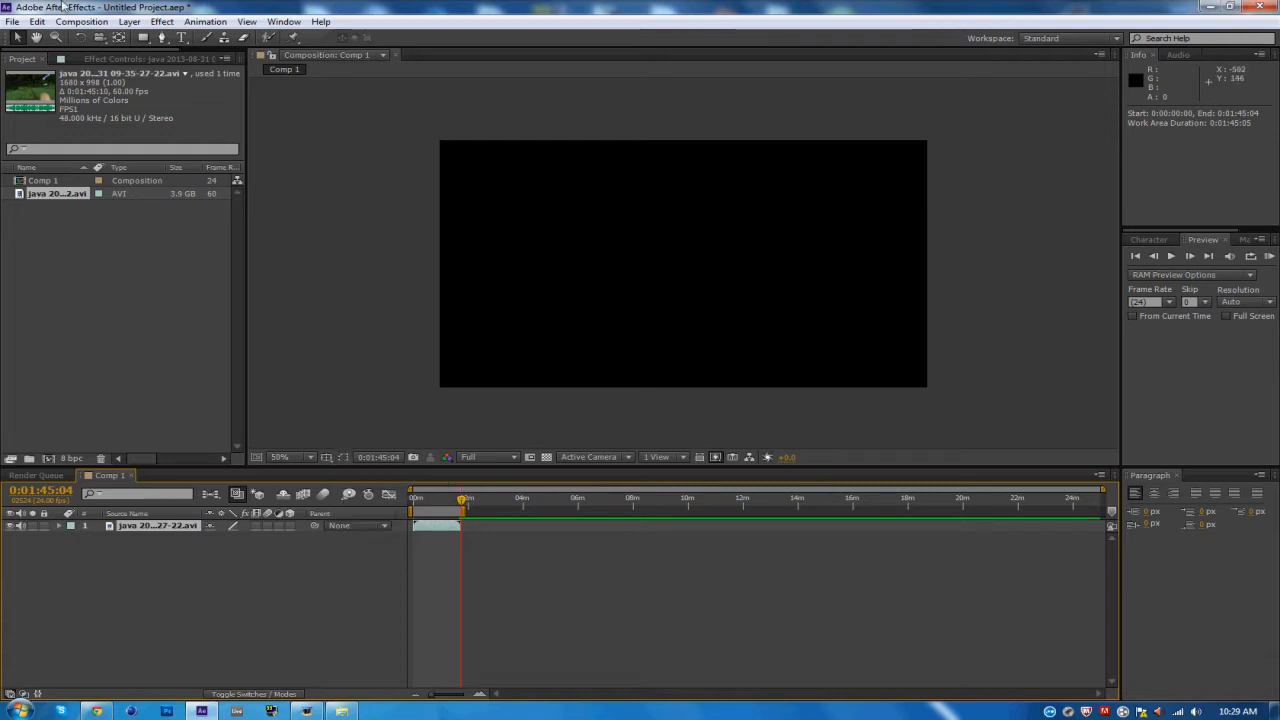
Enable Disable Layer Cache in the Secret preferences, then confirm Preferences with OK
click(40, 20)
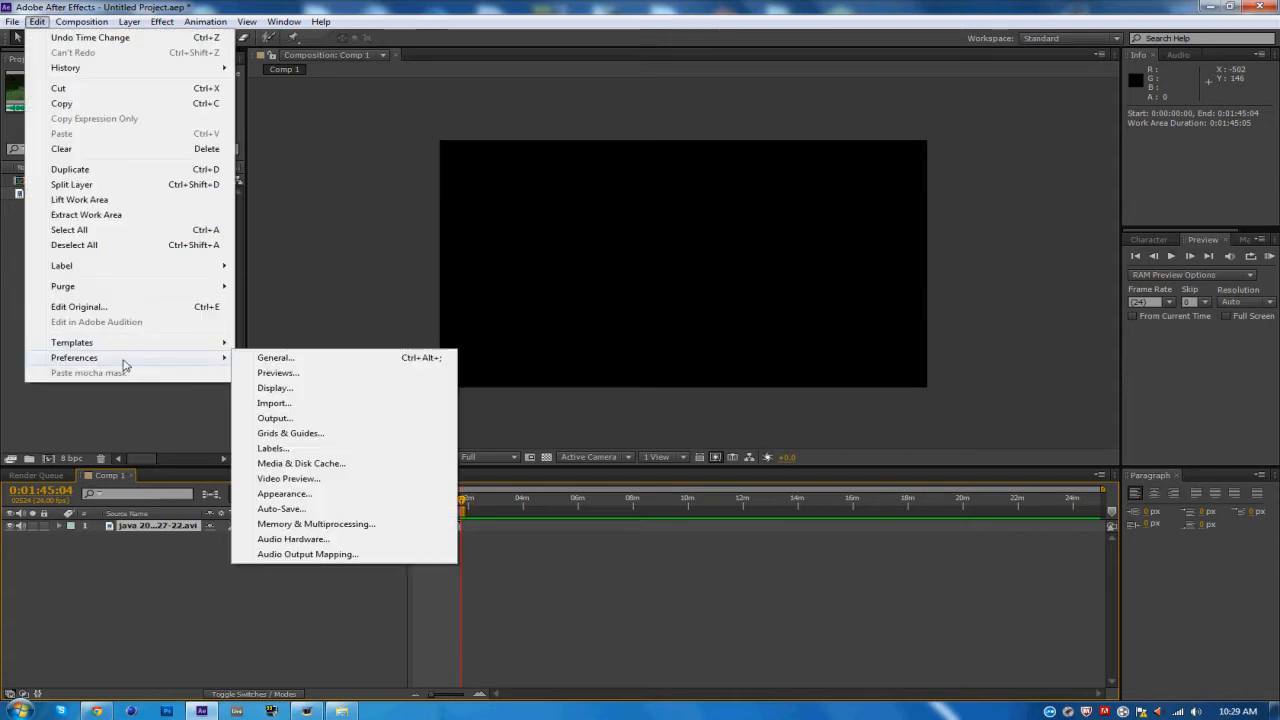
click(275, 357)
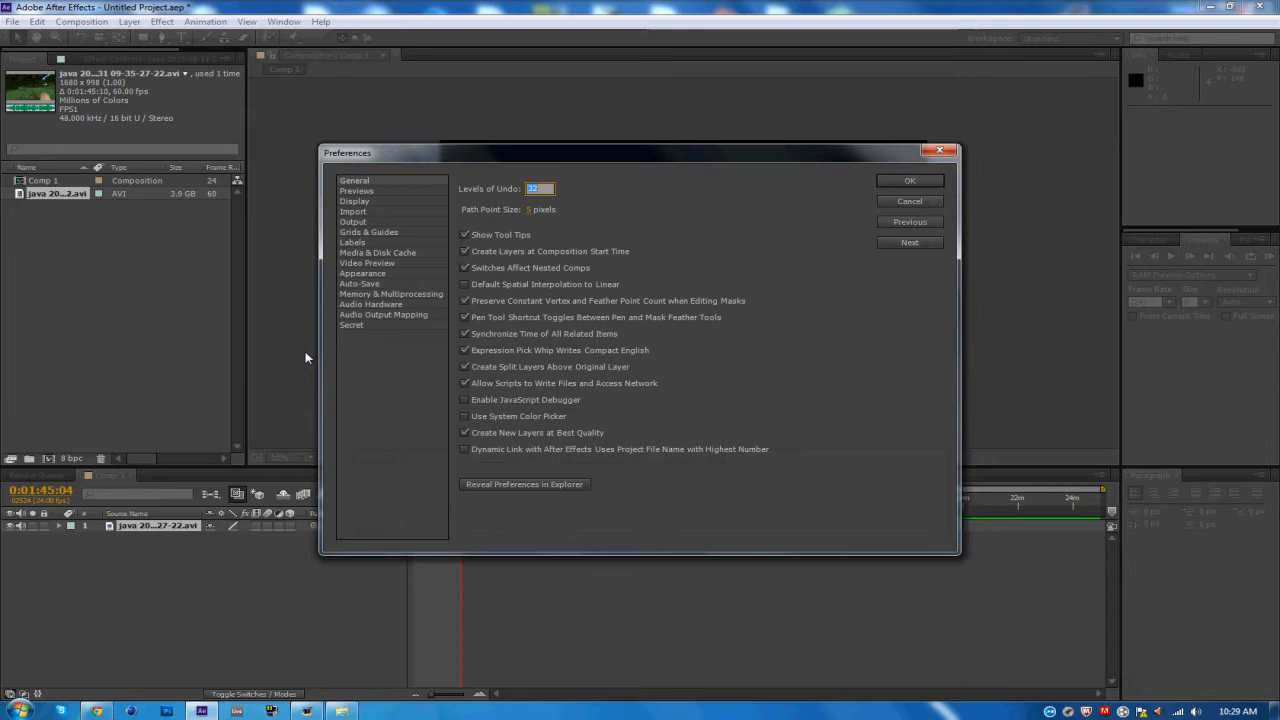
mouse_move(361, 348)
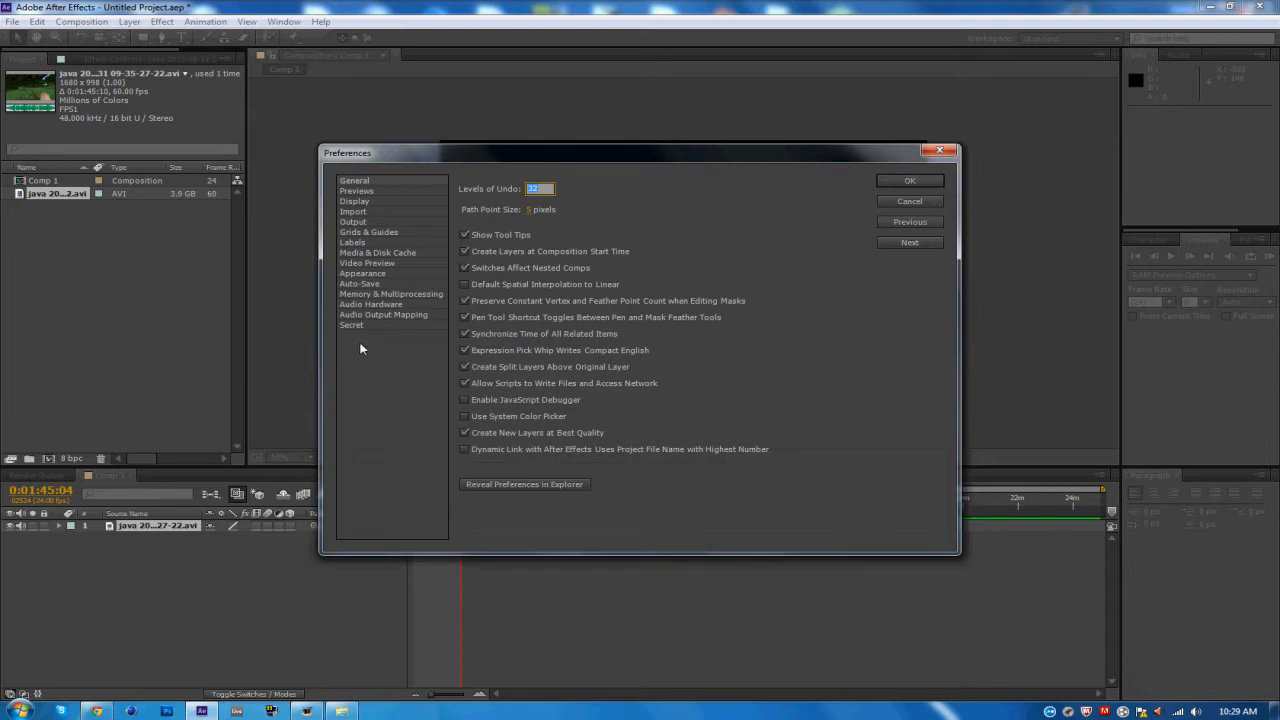
mouse_move(354, 330)
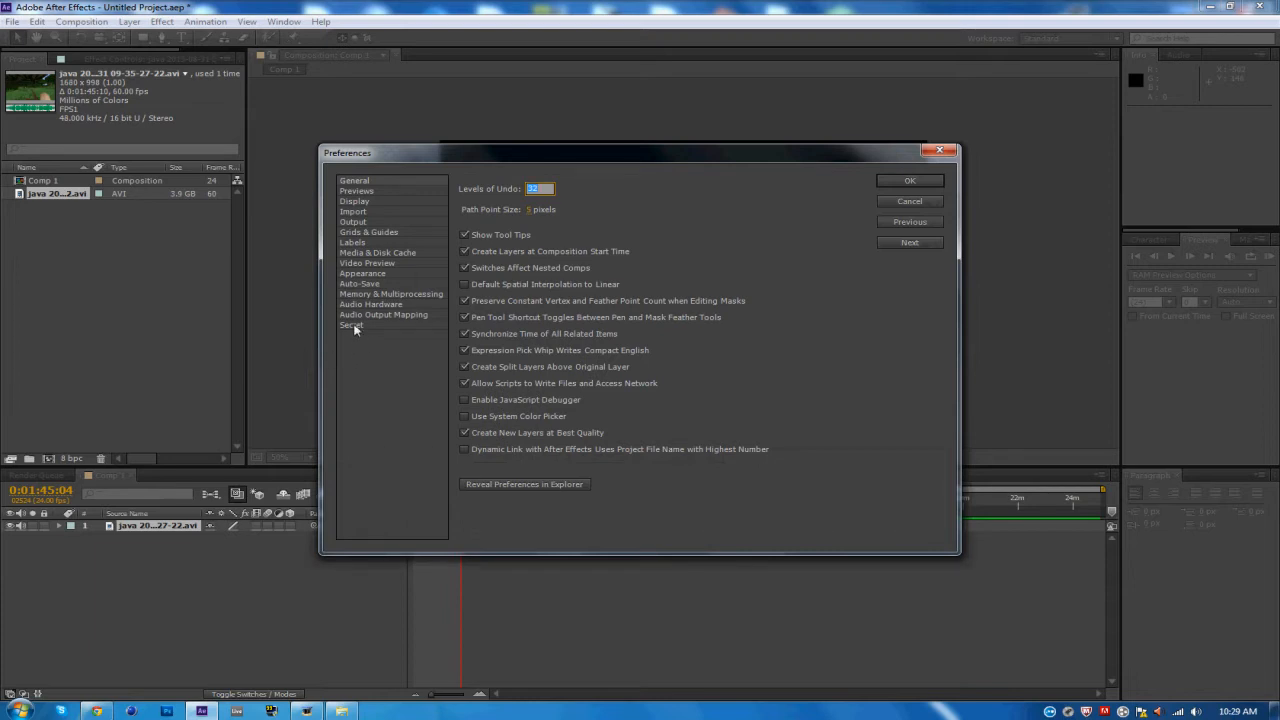
click(351, 325)
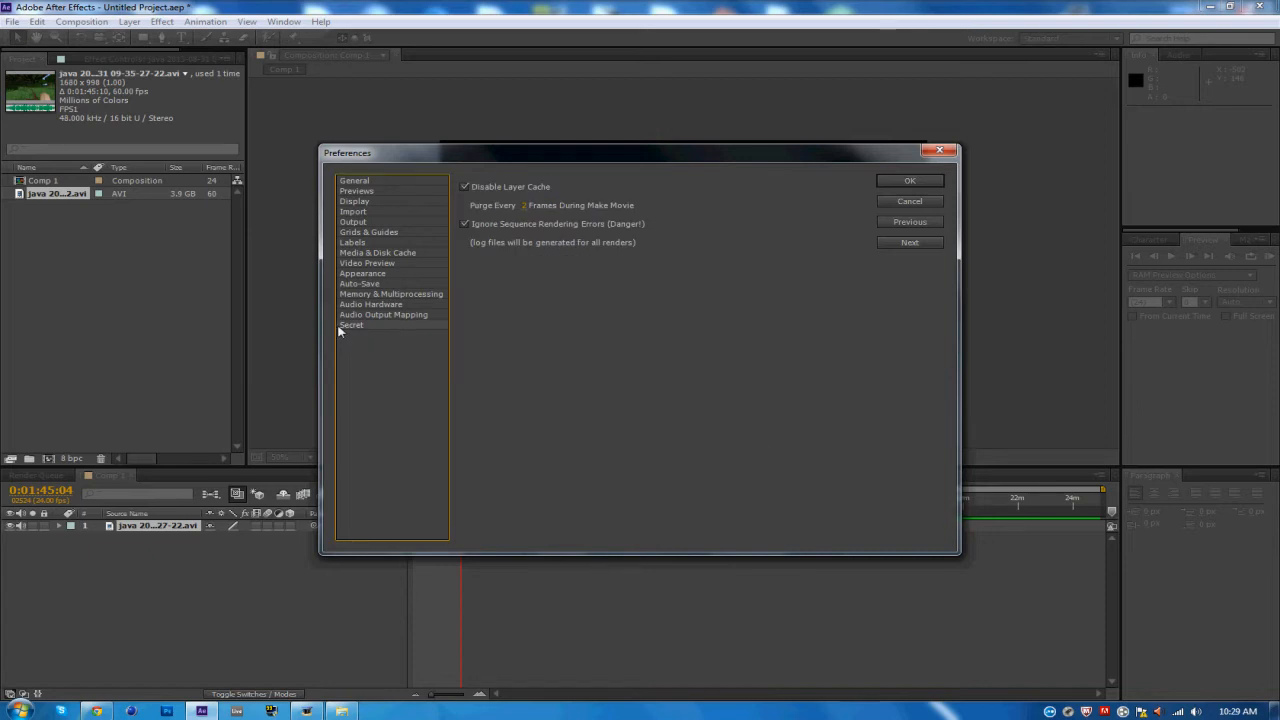
mouse_move(735, 242)
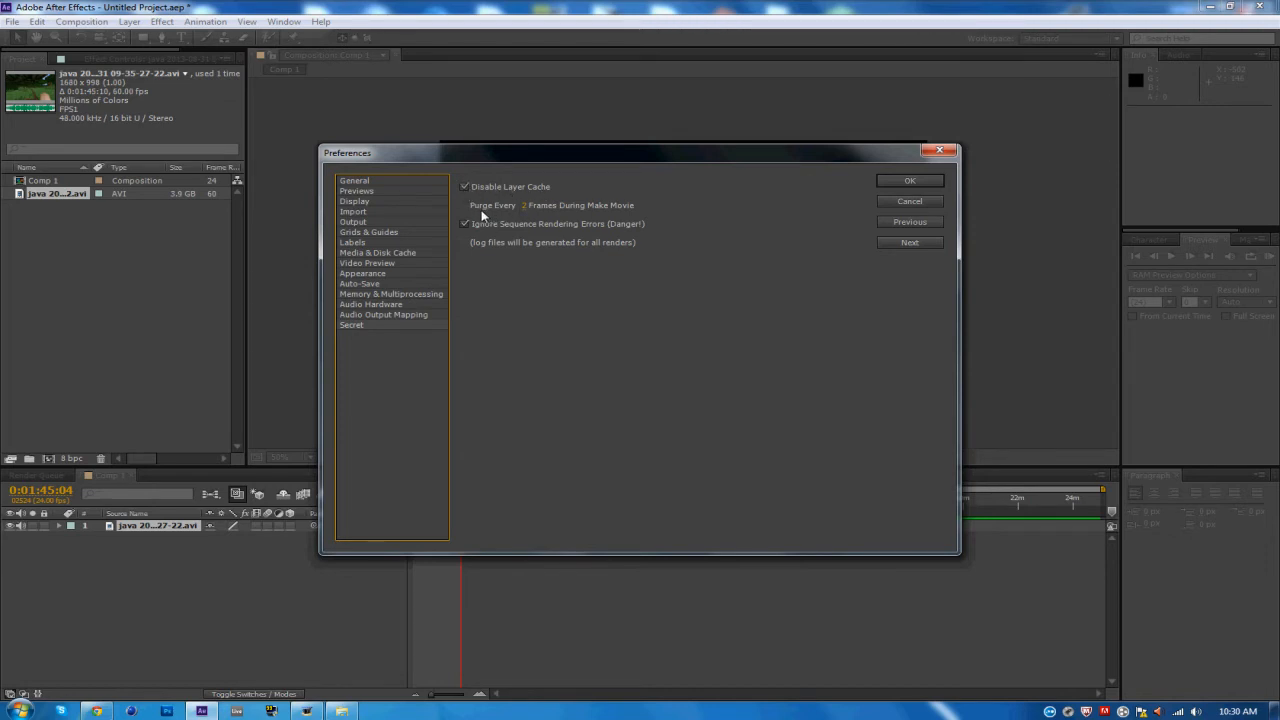
mouse_move(667, 215)
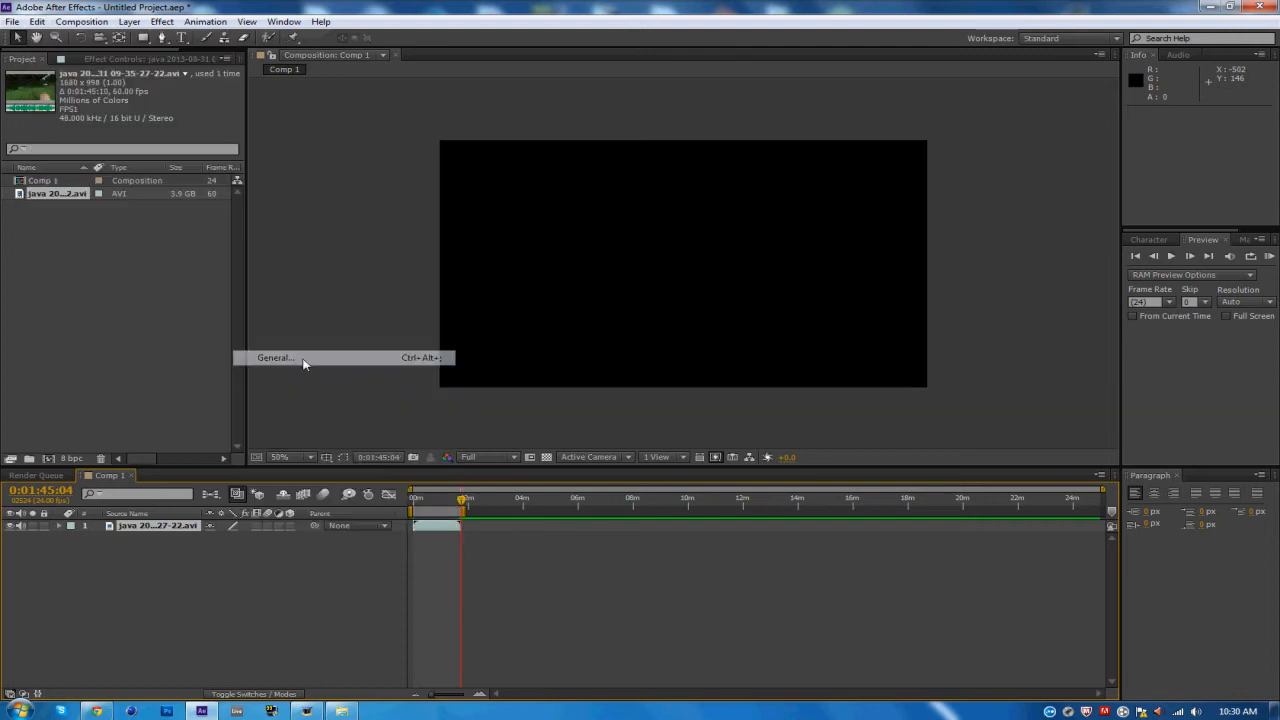
click(275, 357)
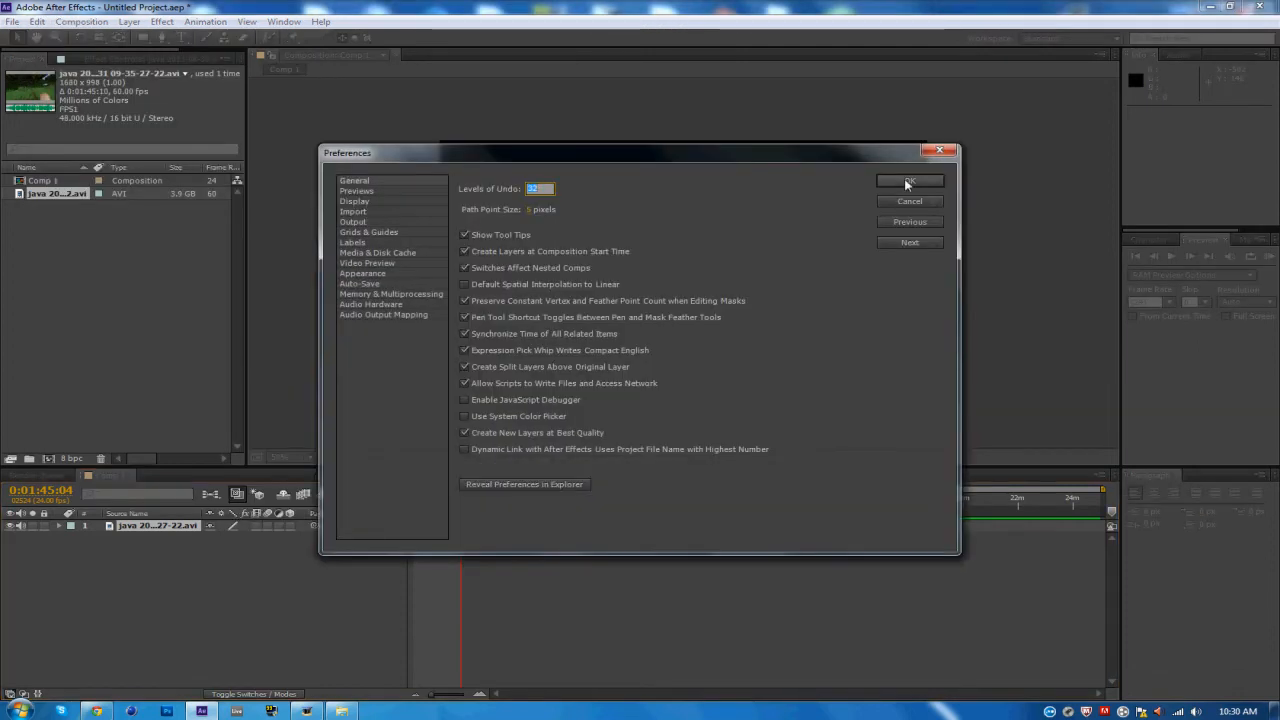
click(909, 181)
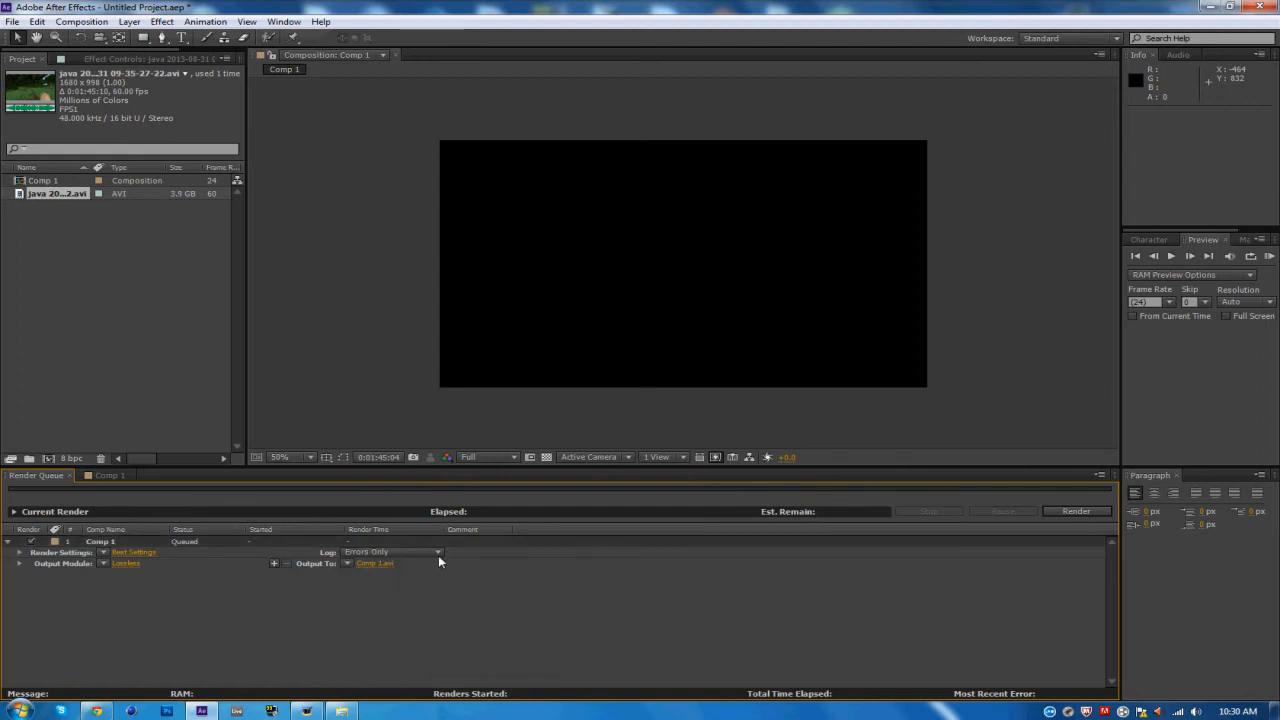
mouse_move(128, 580)
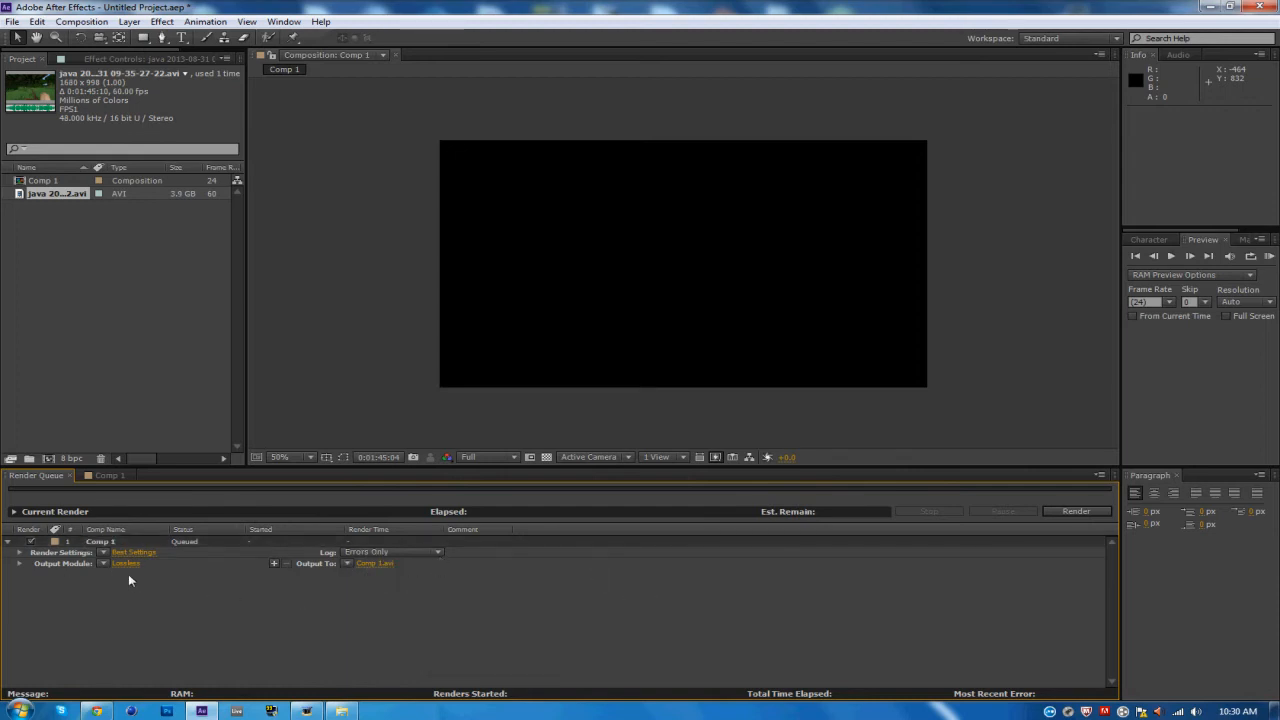
Open Comp 1's Lossless output module settings from the Render Queue
click(125, 565)
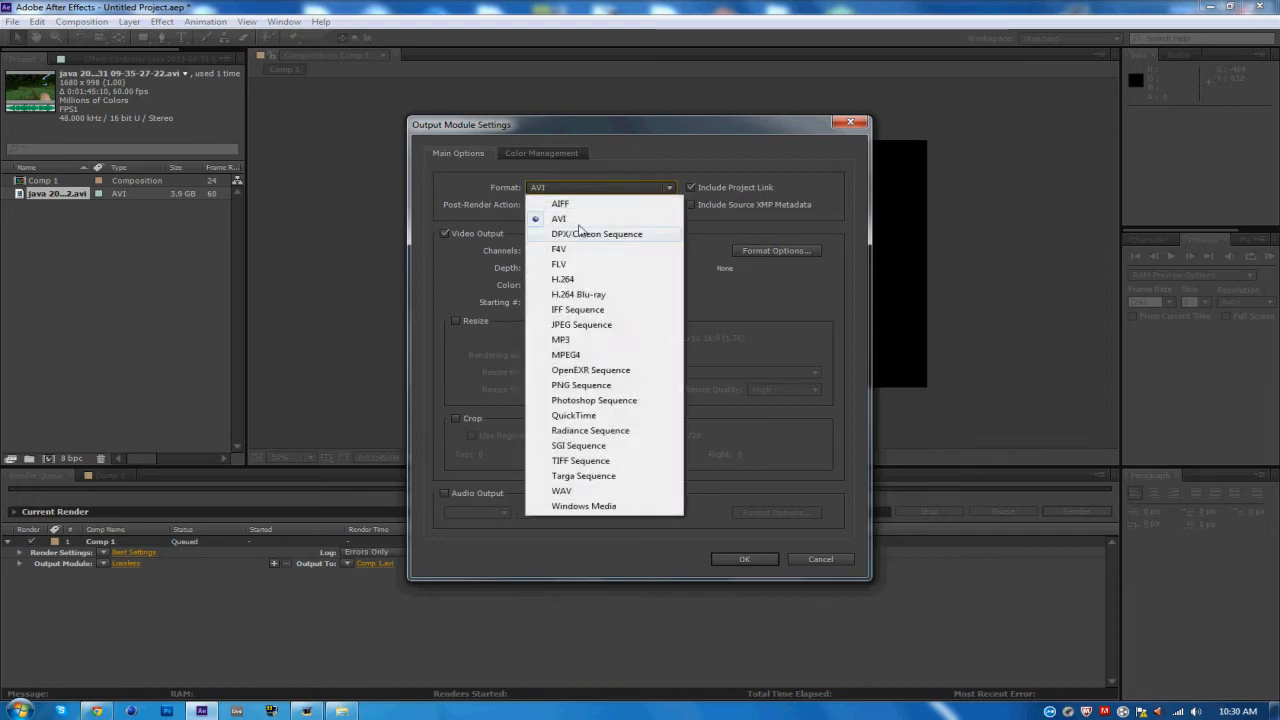
mouse_move(581, 284)
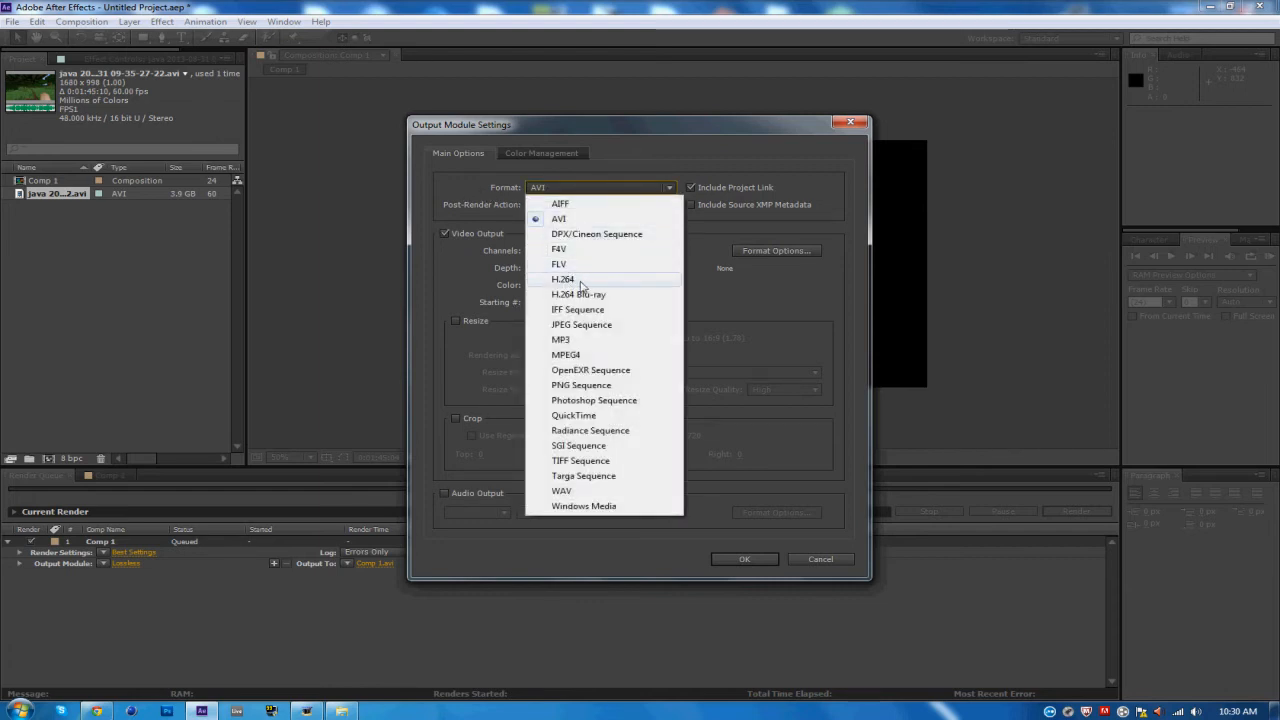
Choose H.264 as the output format, keeping RGB at Millions of Colors
click(560, 279)
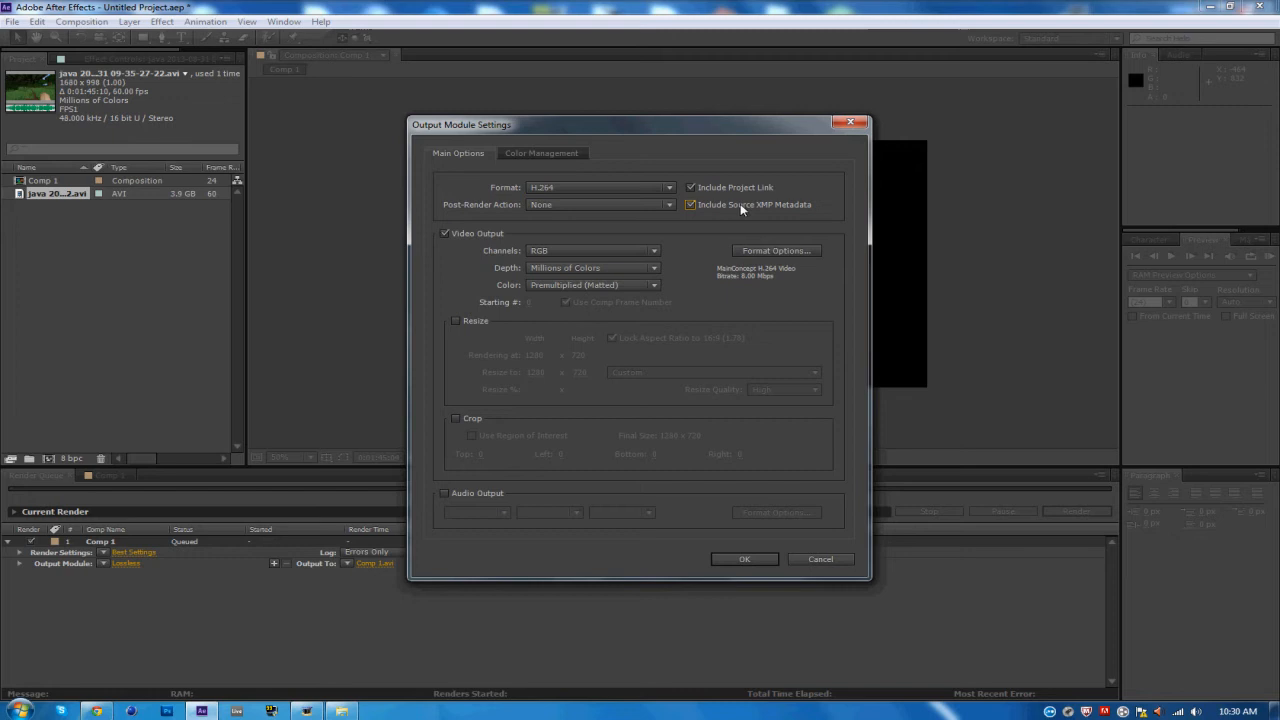
mouse_move(812, 204)
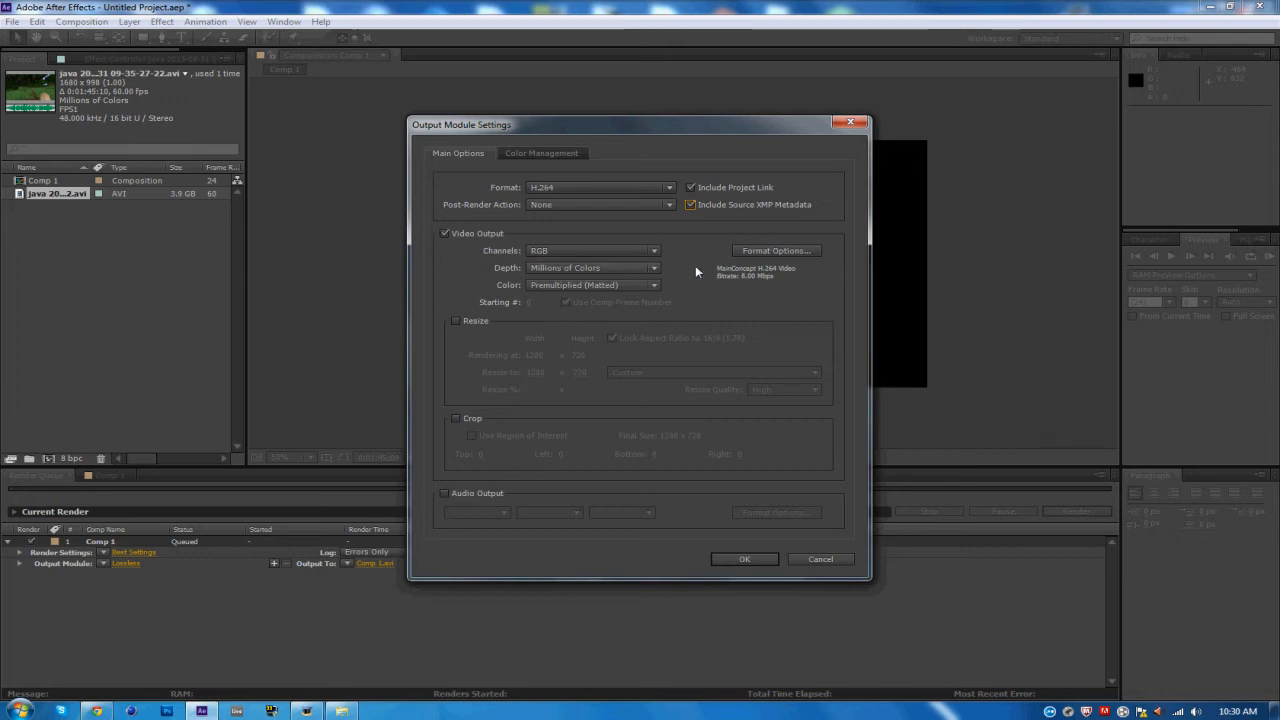
mouse_move(493, 297)
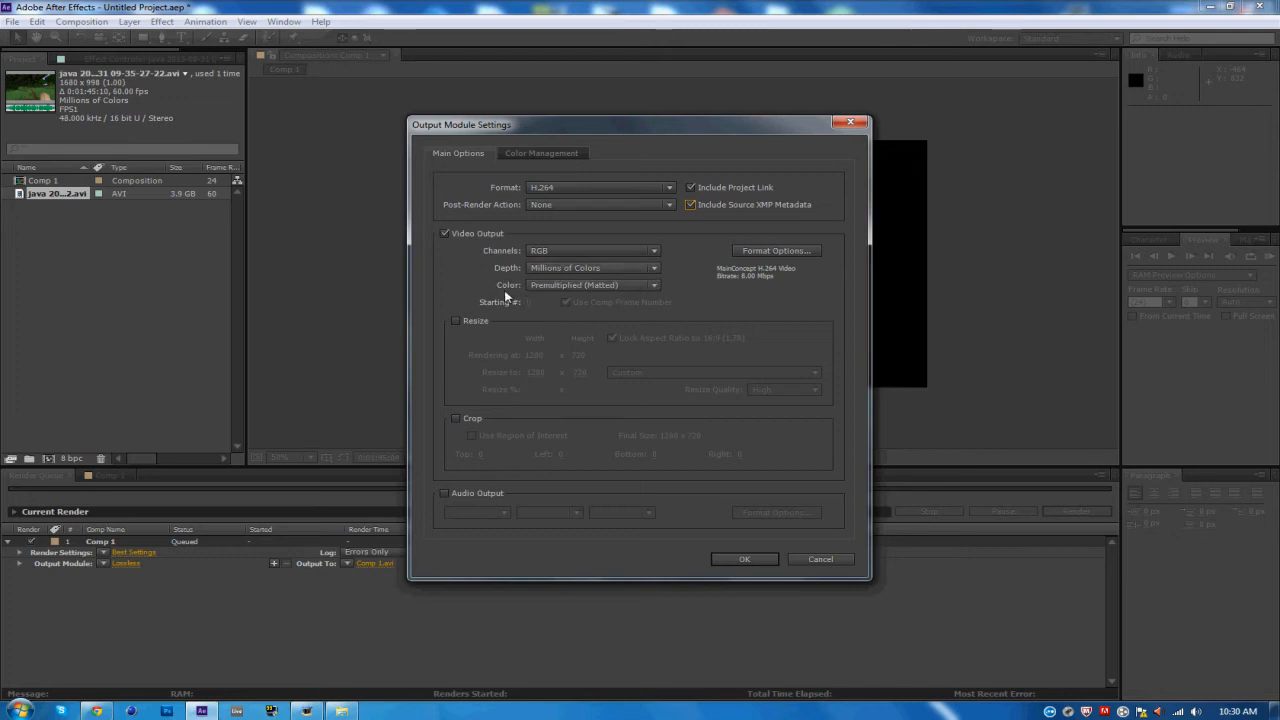
mouse_move(722, 303)
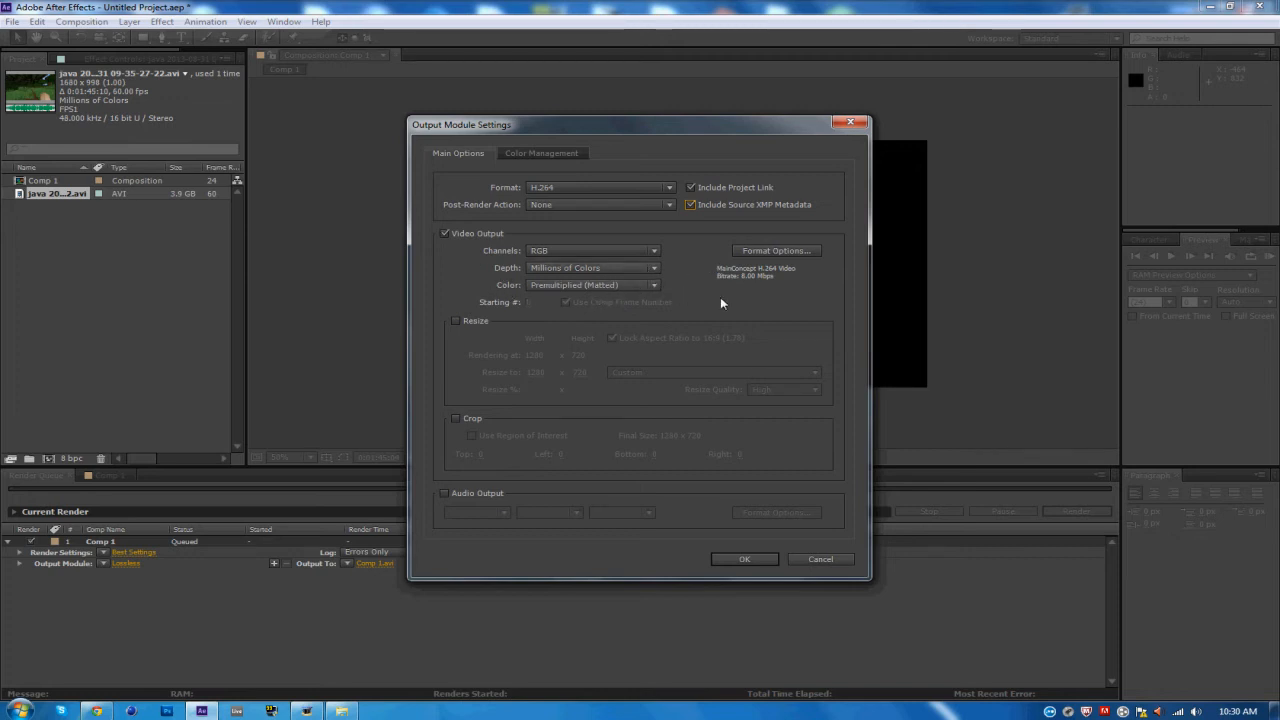
click(777, 250)
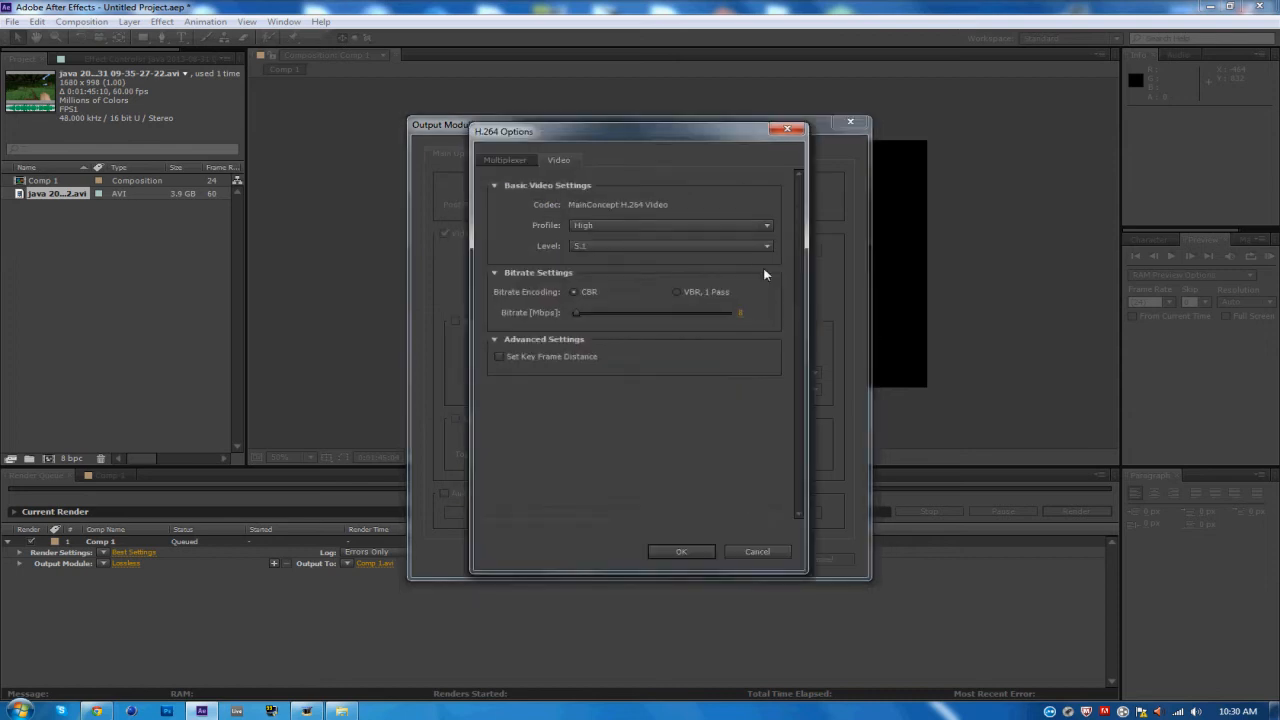
mouse_move(509, 200)
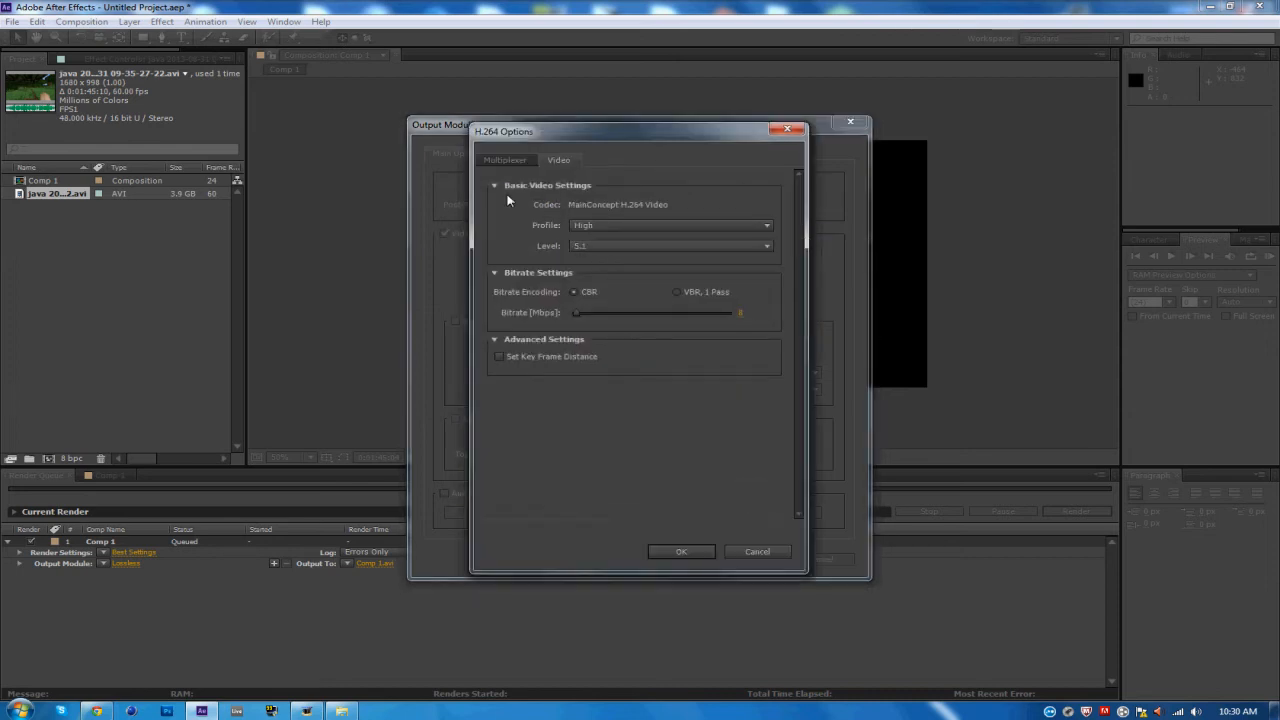
mouse_move(595, 255)
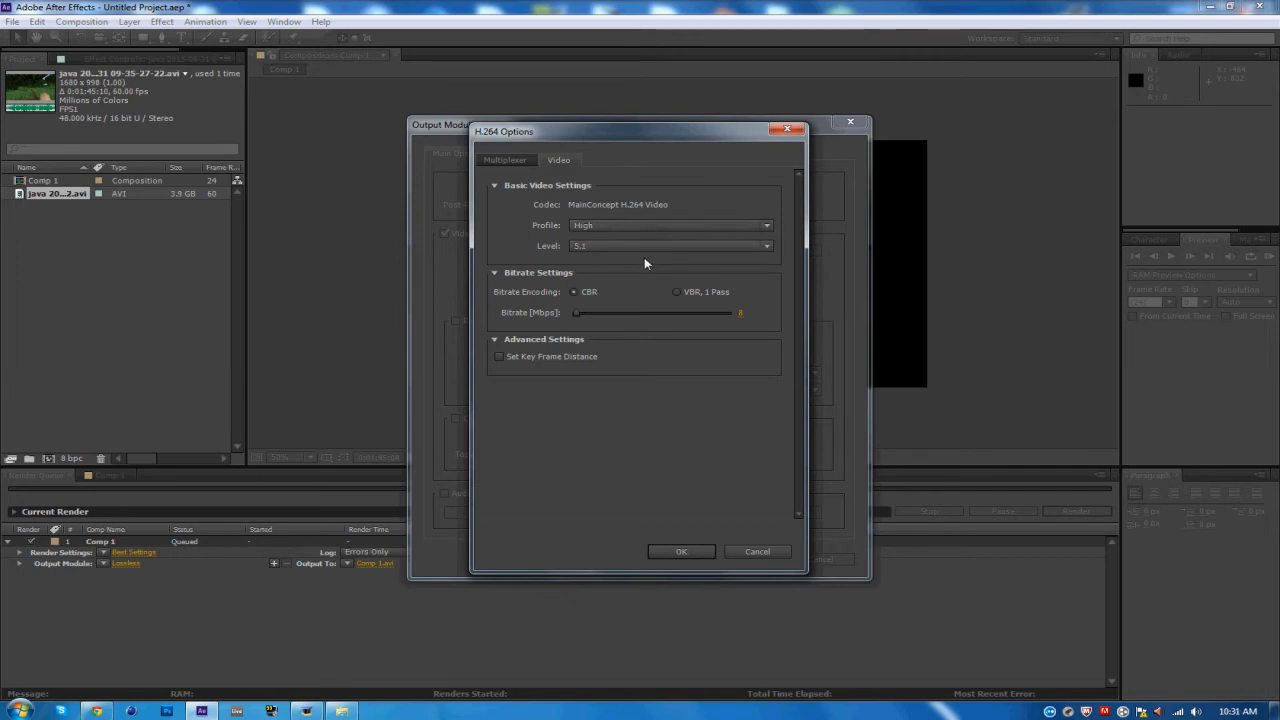
mouse_move(762, 318)
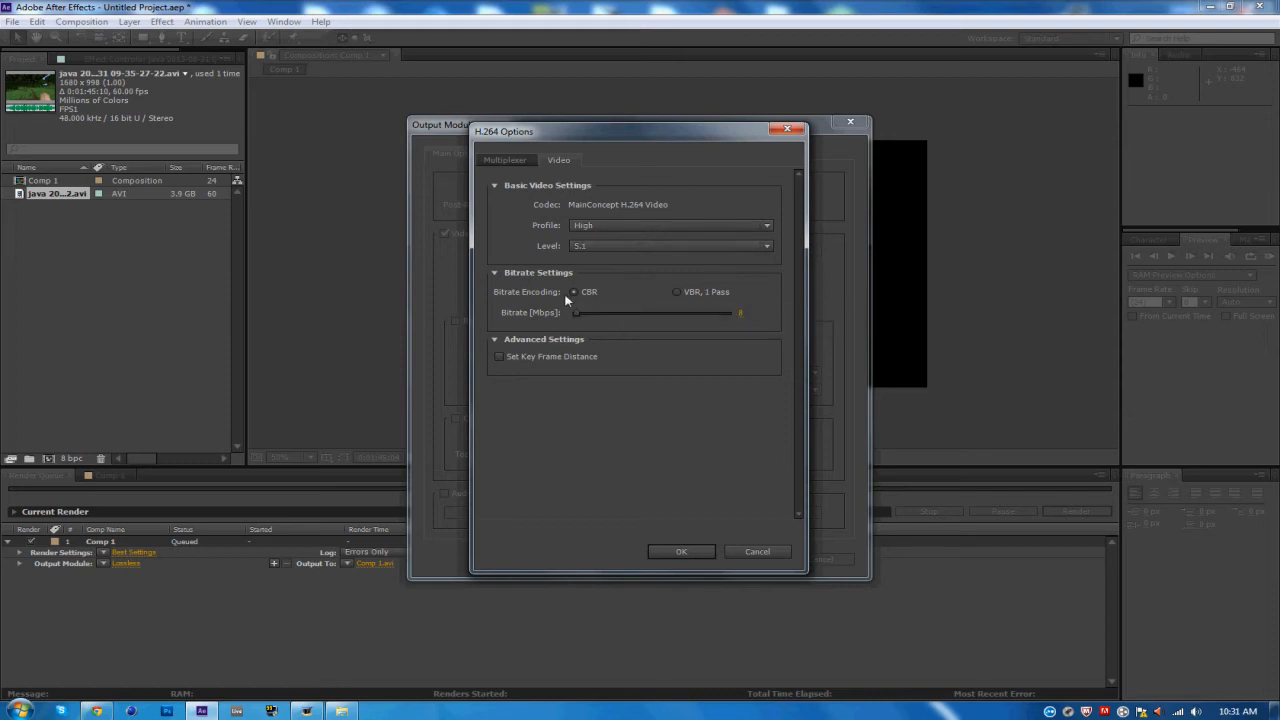
mouse_move(517, 325)
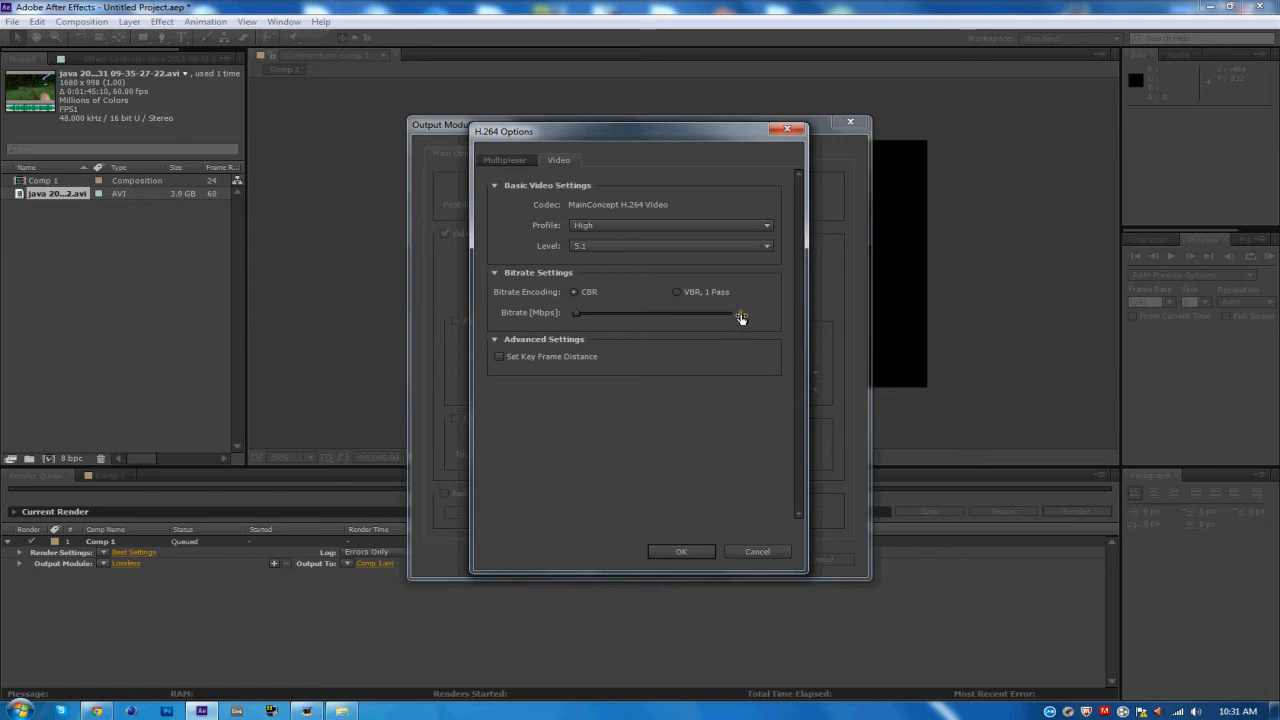
click(681, 551)
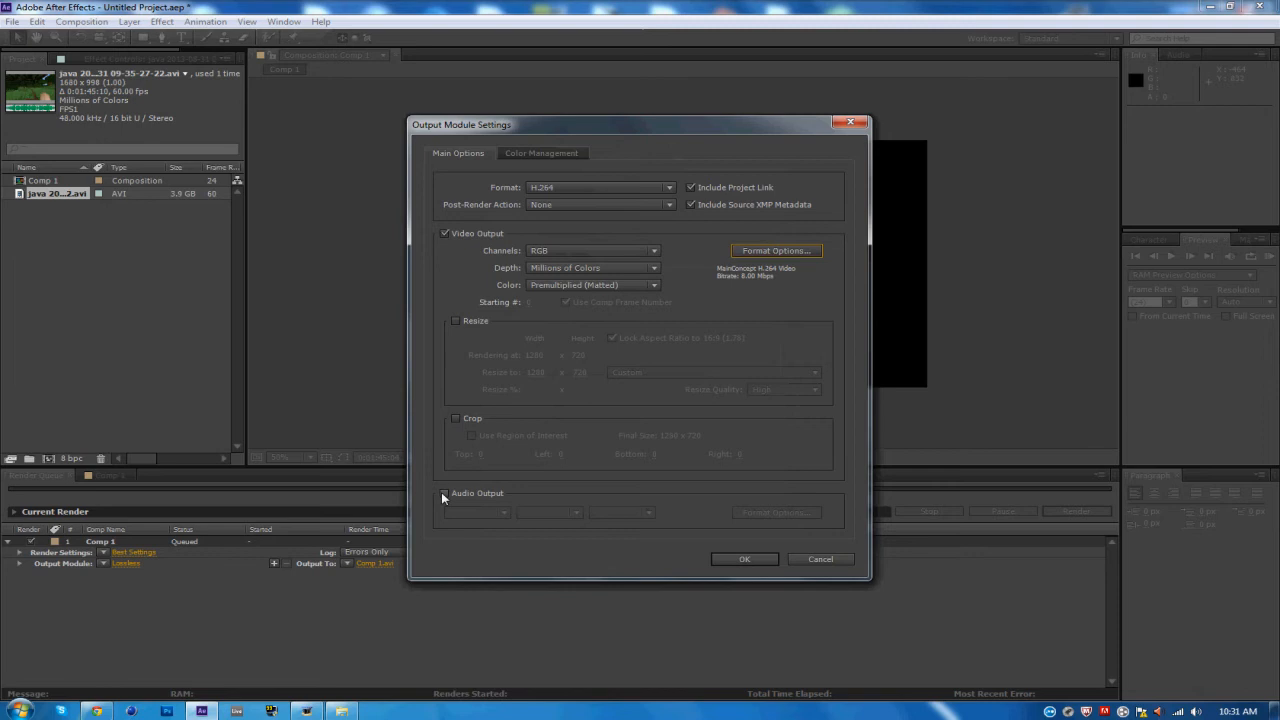
Turn on 48 kHz stereo audio output and apply the H.264 output module settings
click(445, 493)
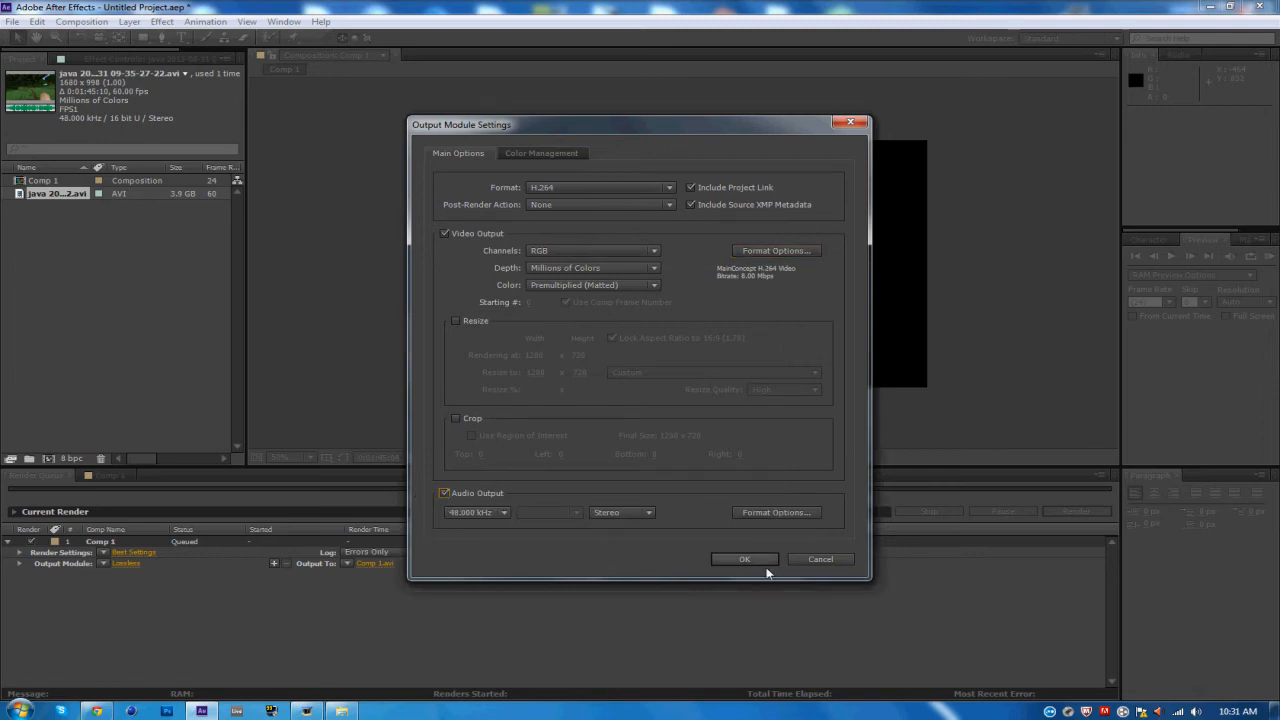
click(744, 559)
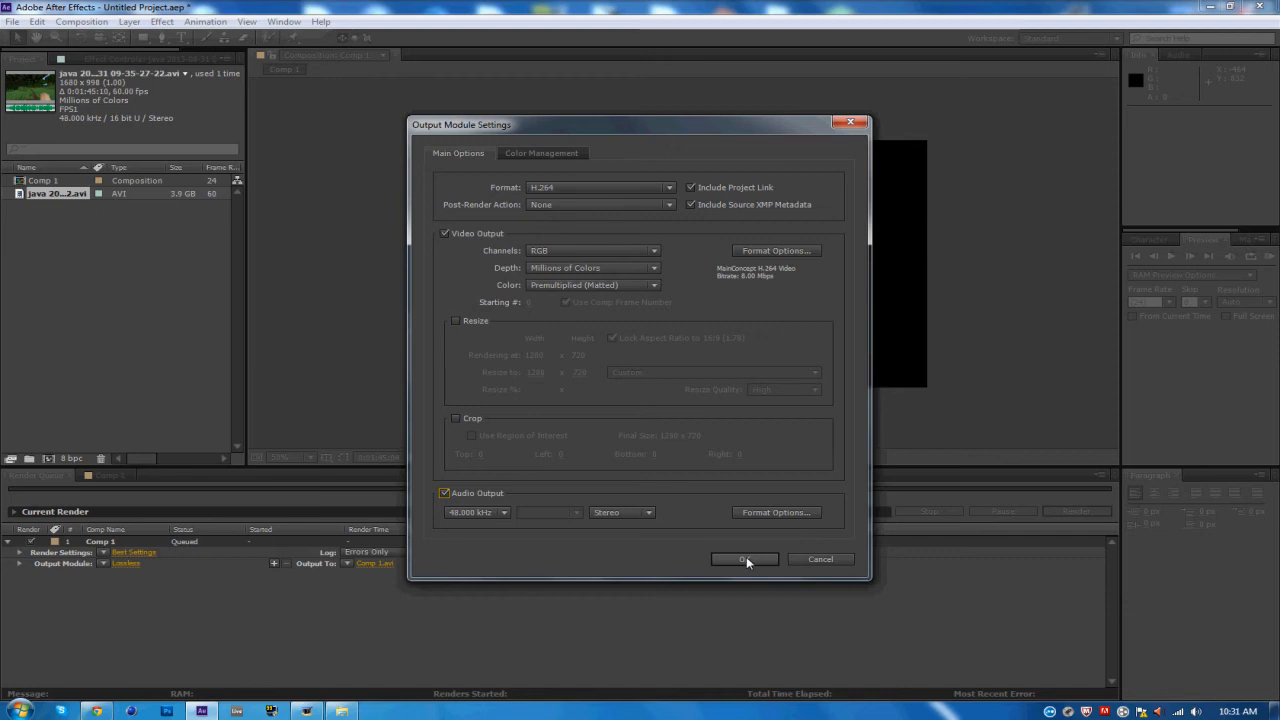
click(744, 559)
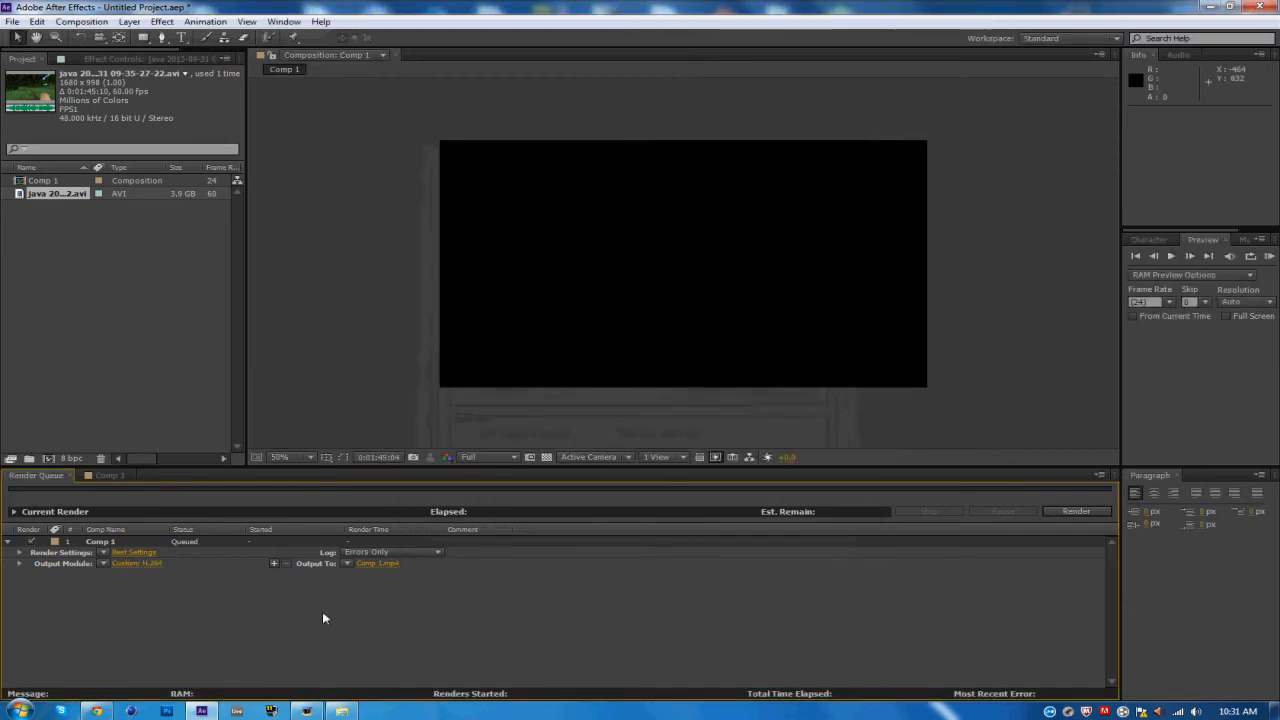
mouse_move(143, 593)
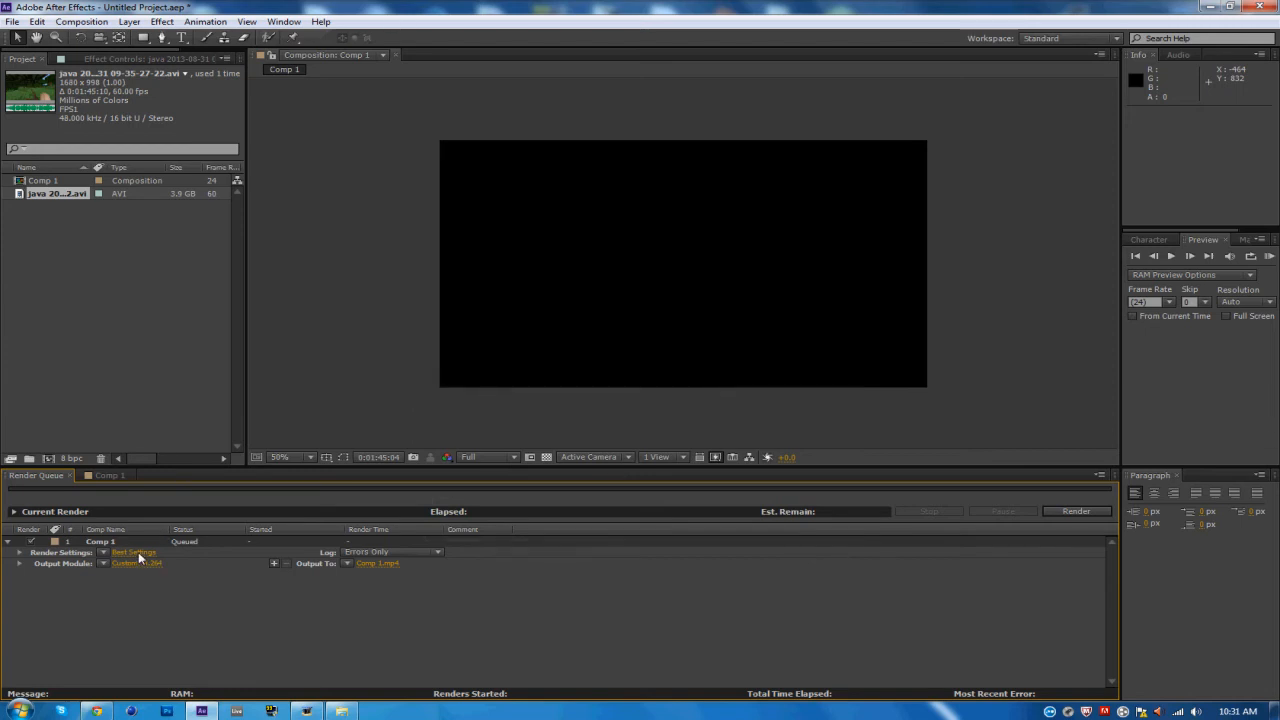
Set Comp 1's render settings to Best quality, Full resolution, using the comp's 24 fps
click(133, 552)
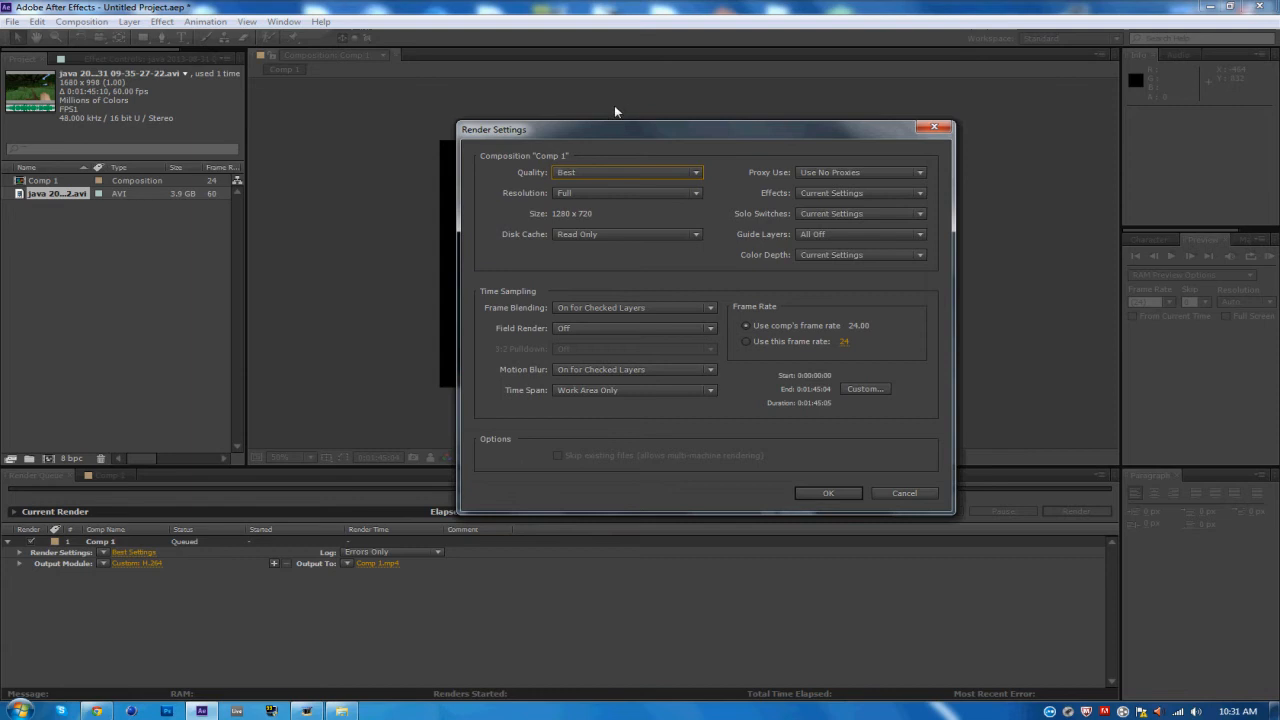
mouse_move(655, 181)
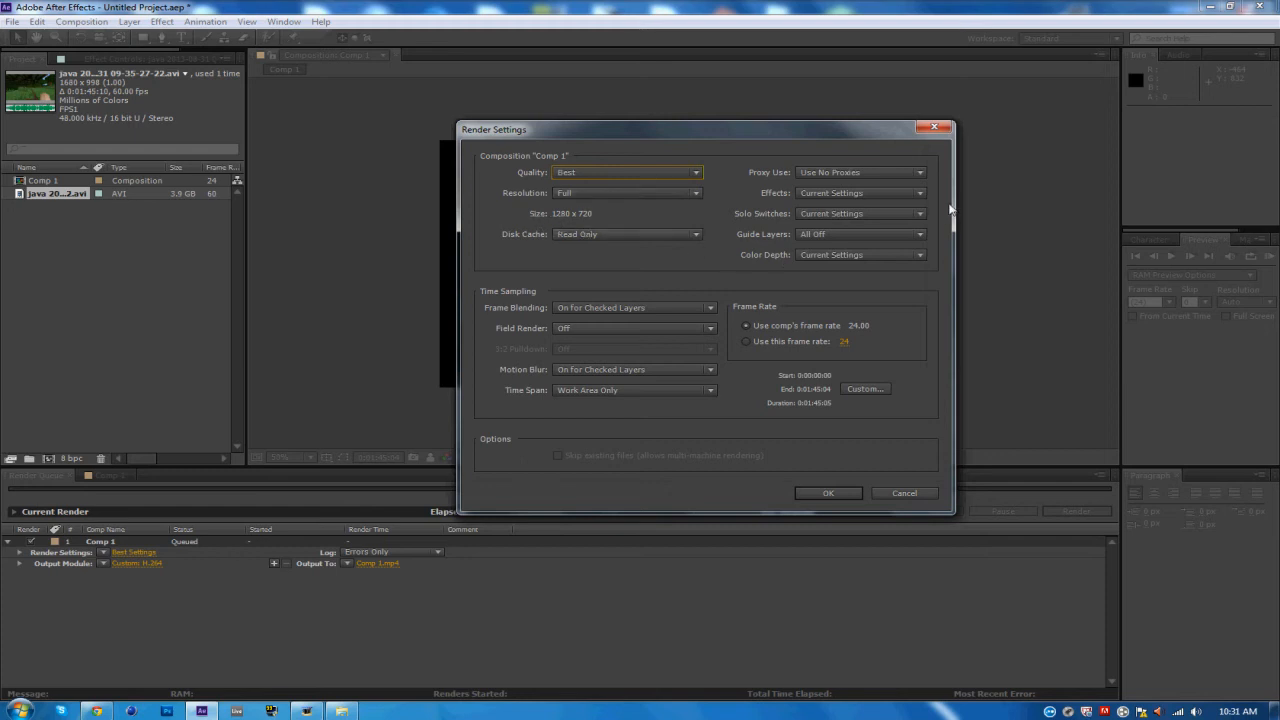
mouse_move(910, 268)
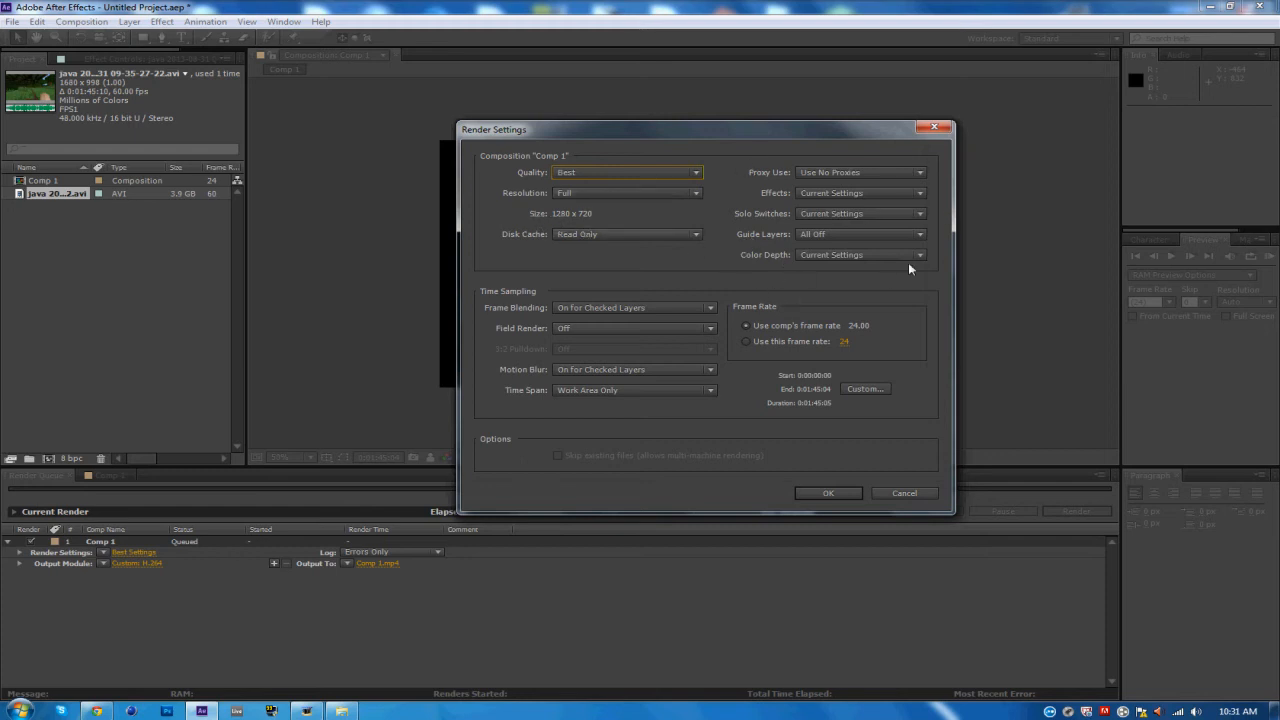
mouse_move(949, 254)
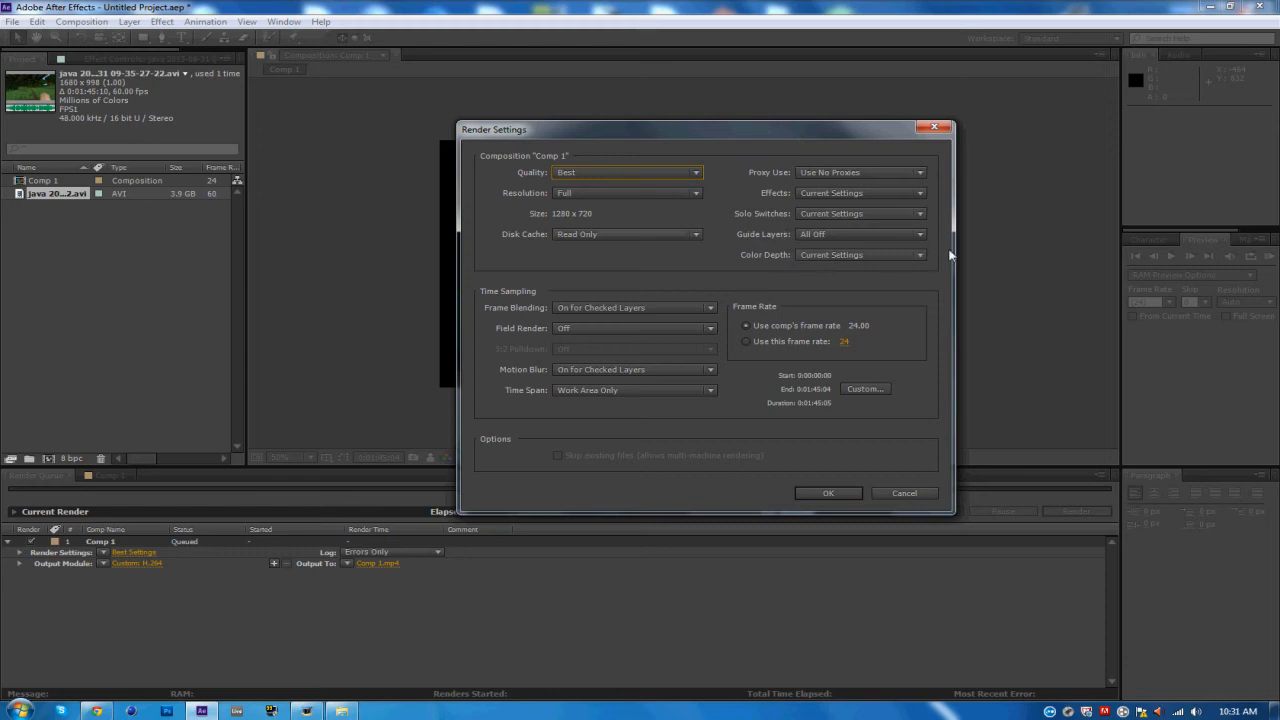
mouse_move(598, 323)
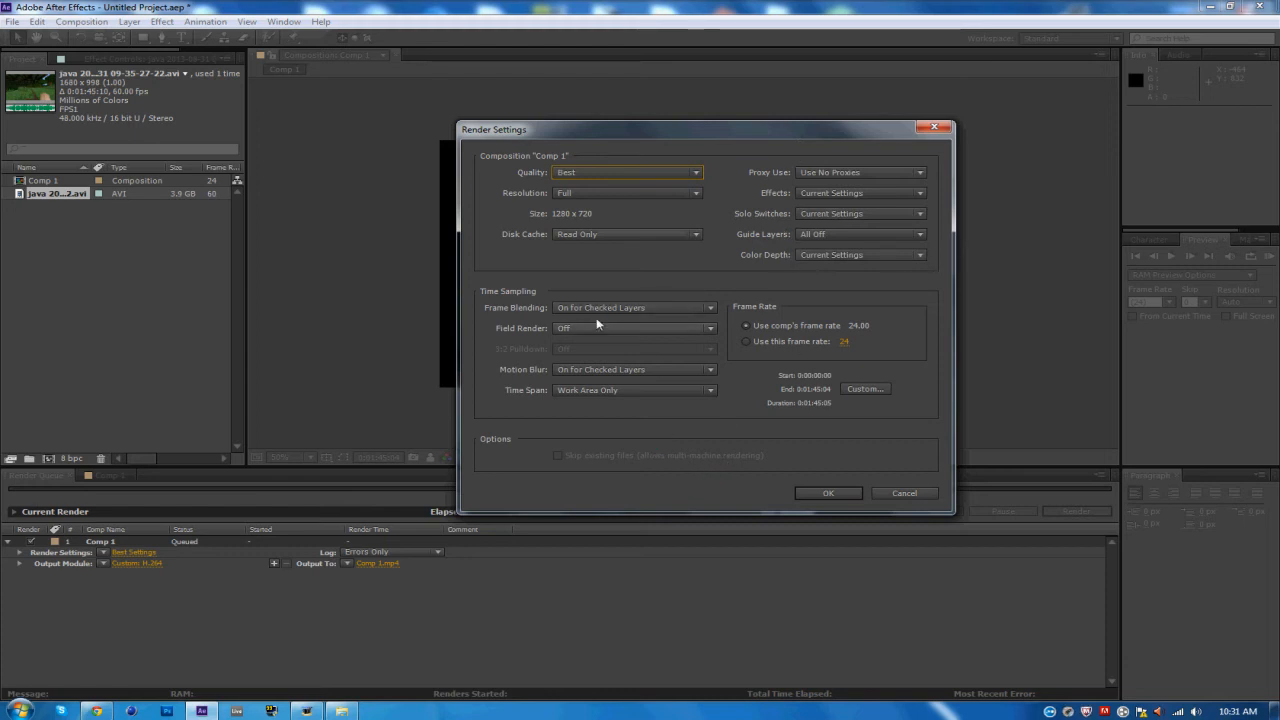
mouse_move(736, 283)
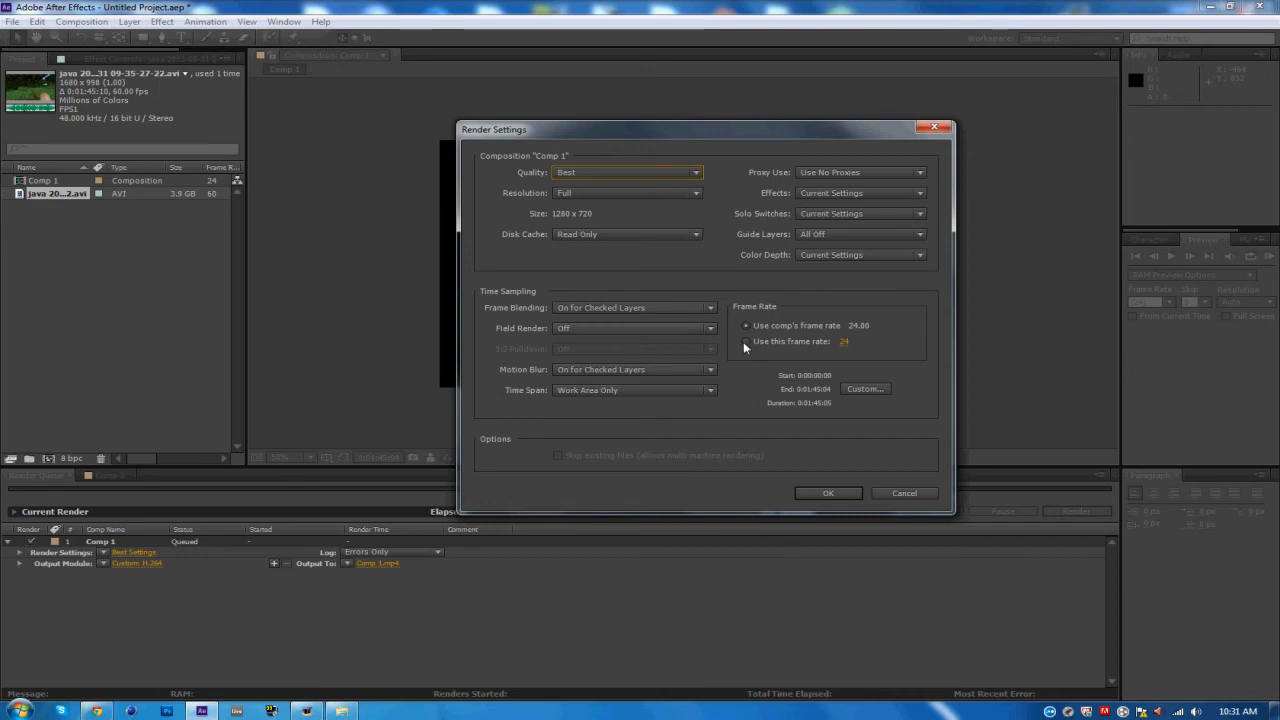
click(746, 325)
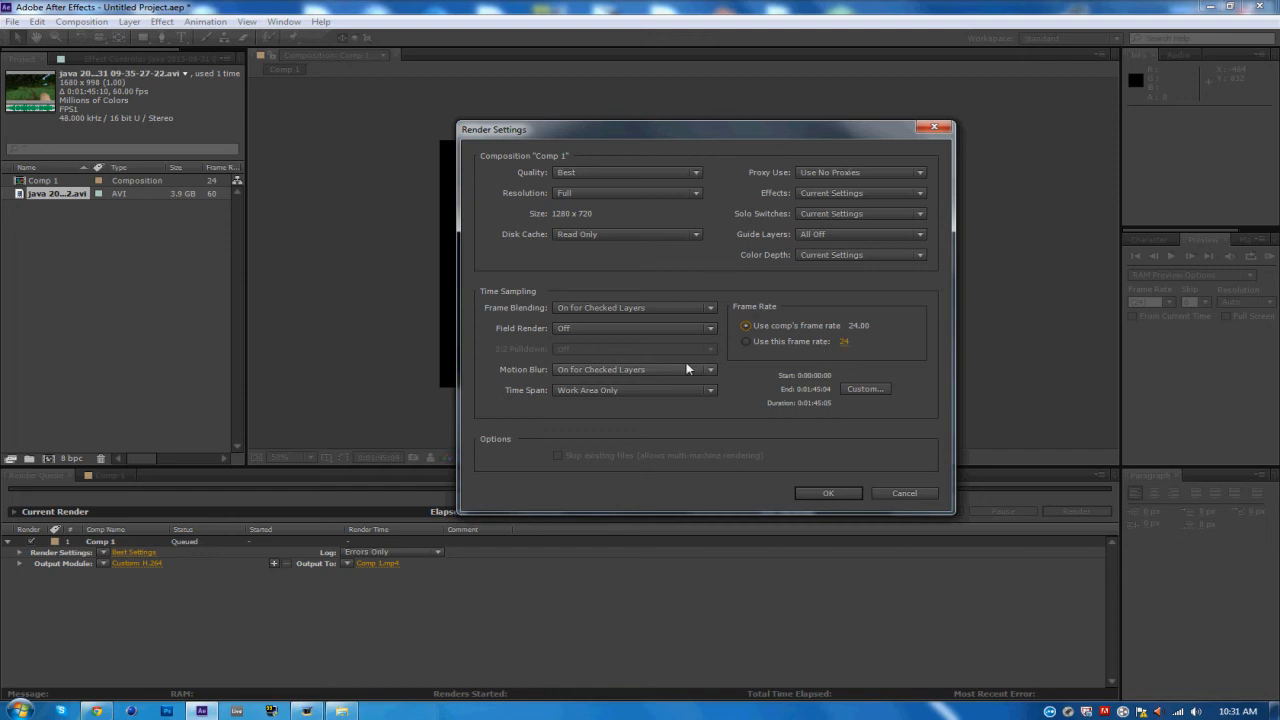
mouse_move(807, 476)
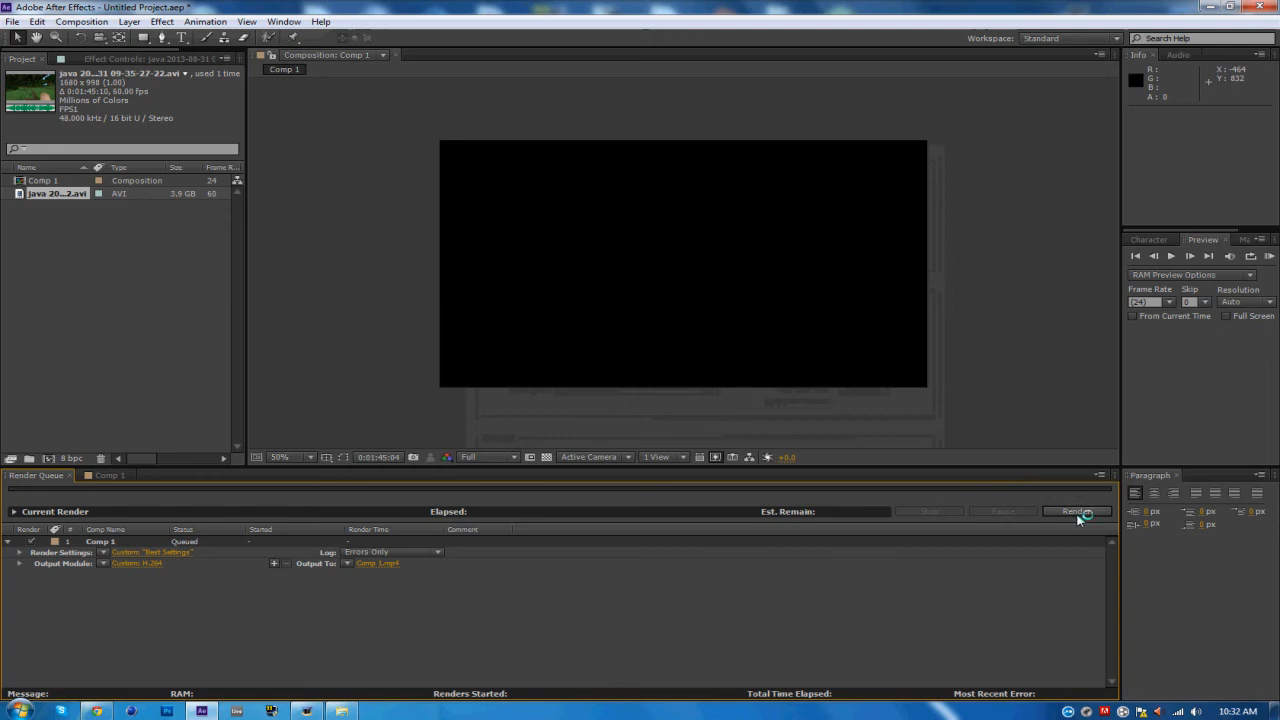
Start rendering Comp 1 and dismiss the McAfee notification
click(1075, 511)
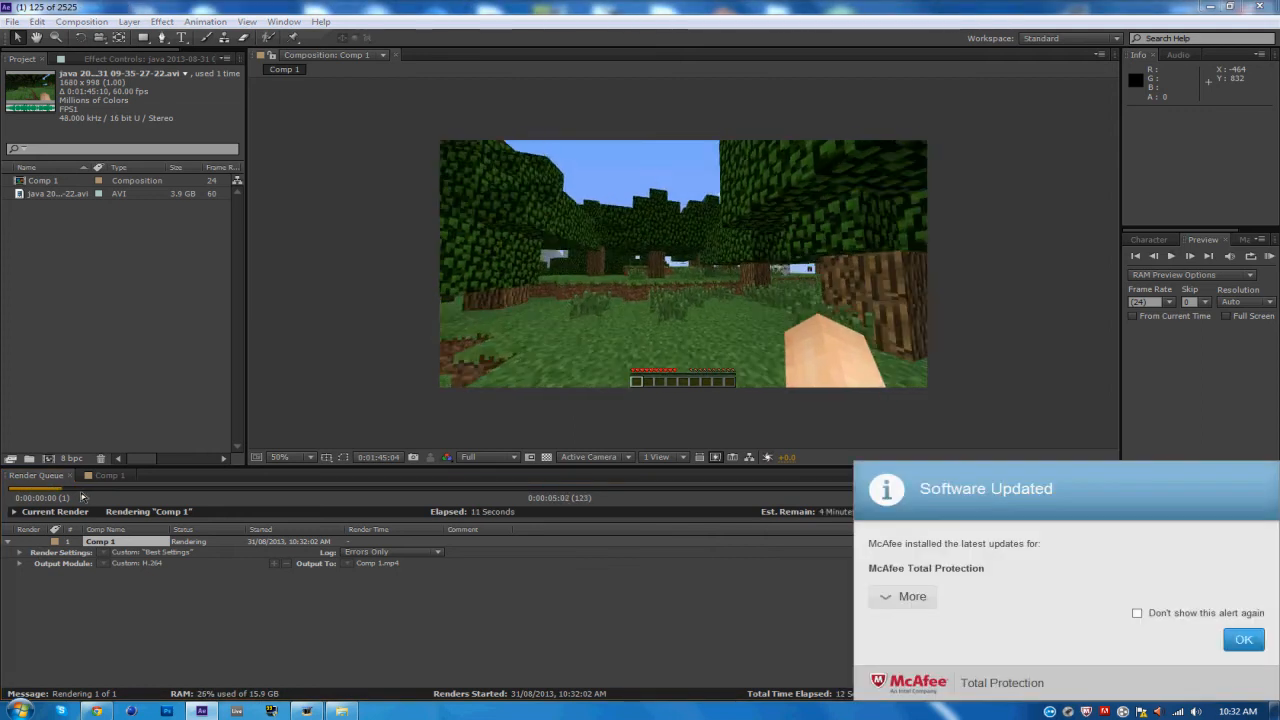
click(1251, 641)
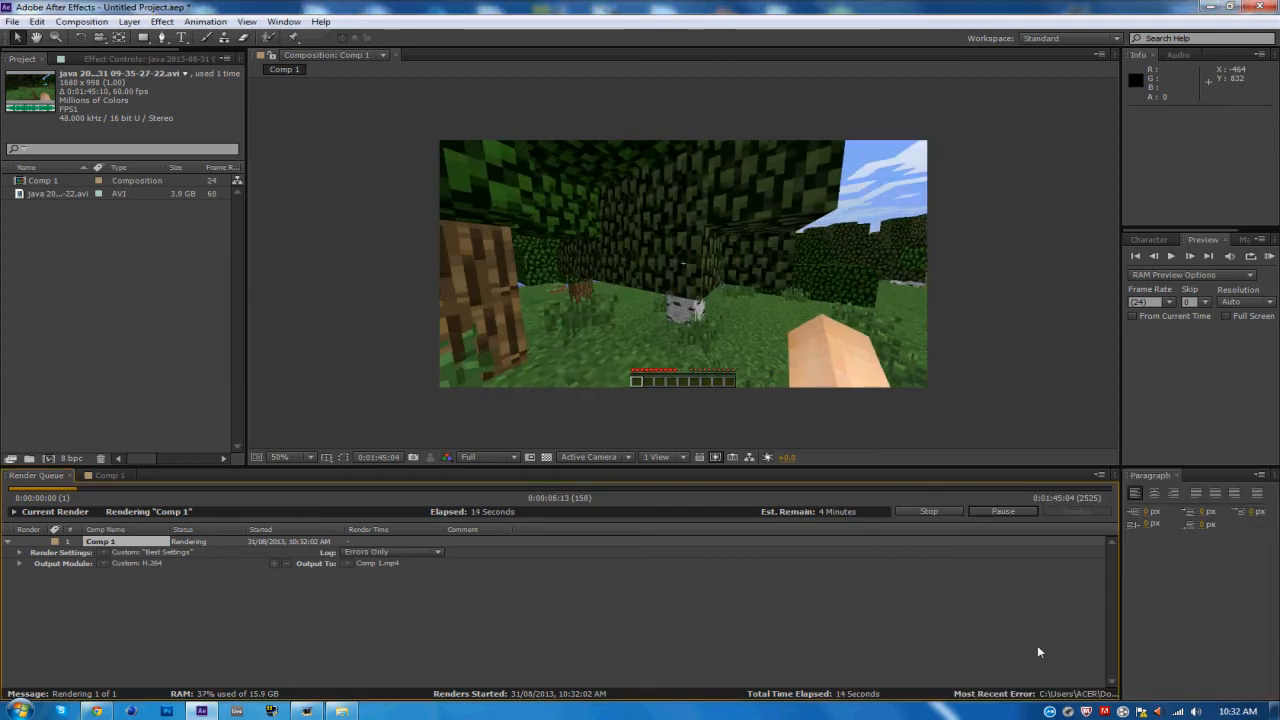